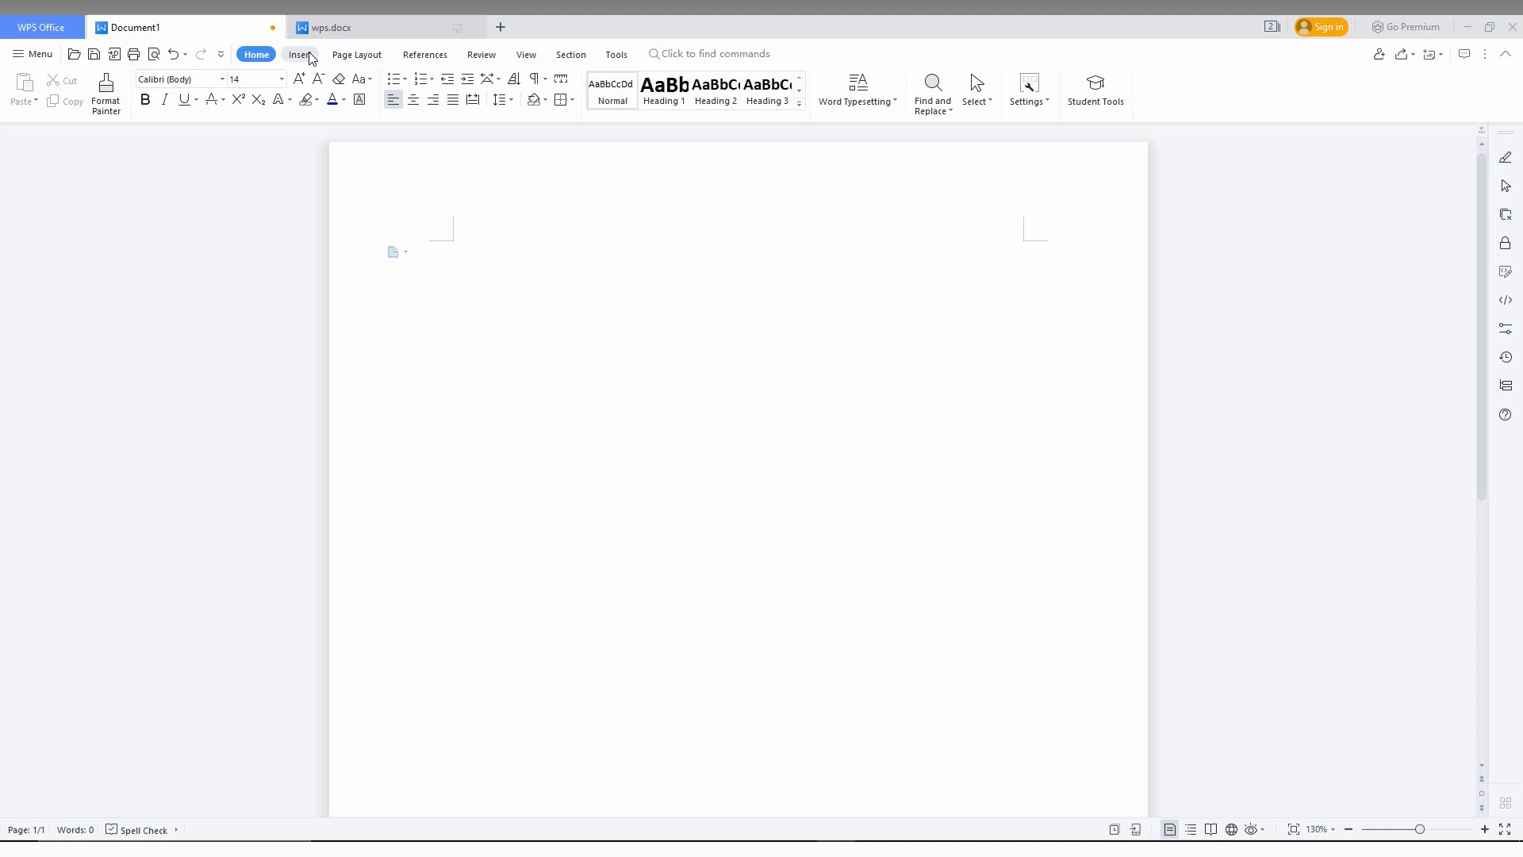
Step: Bring up the Insert > Table size grid for choosing table dimensions
click(300, 54)
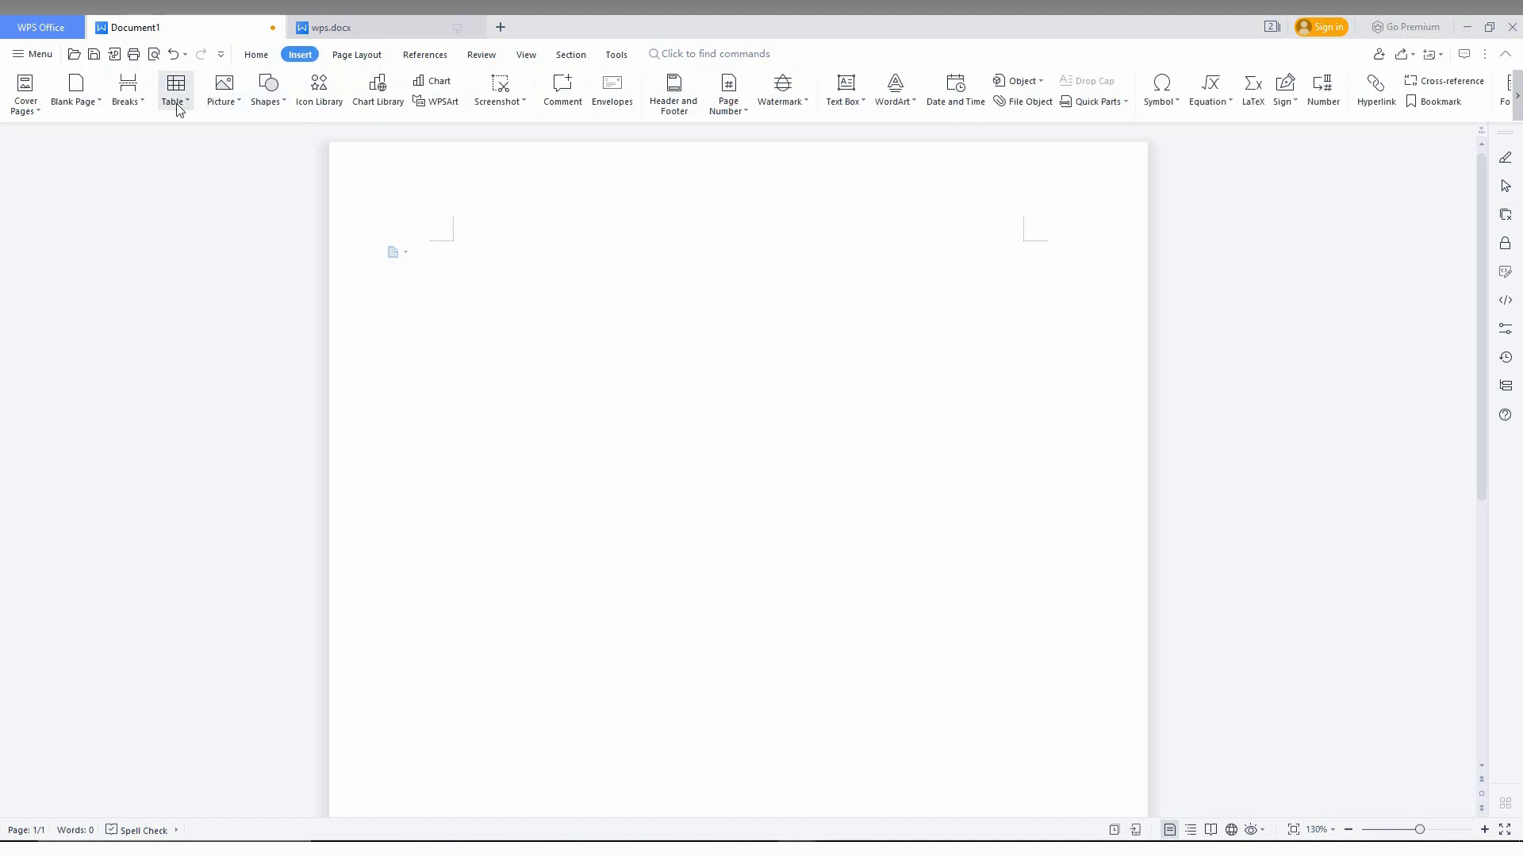
click(174, 91)
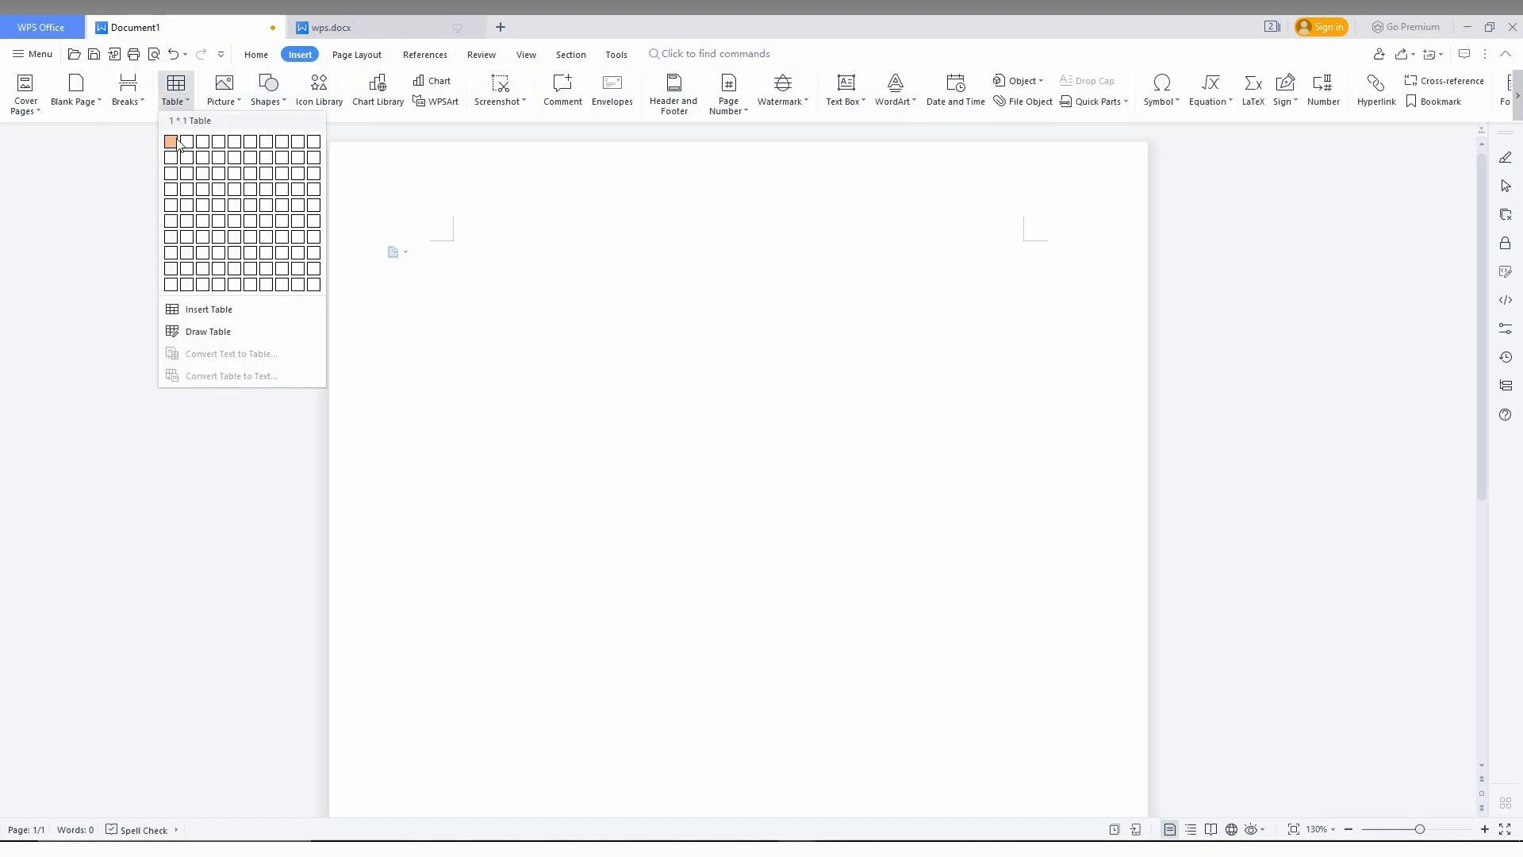
mouse_move(185, 157)
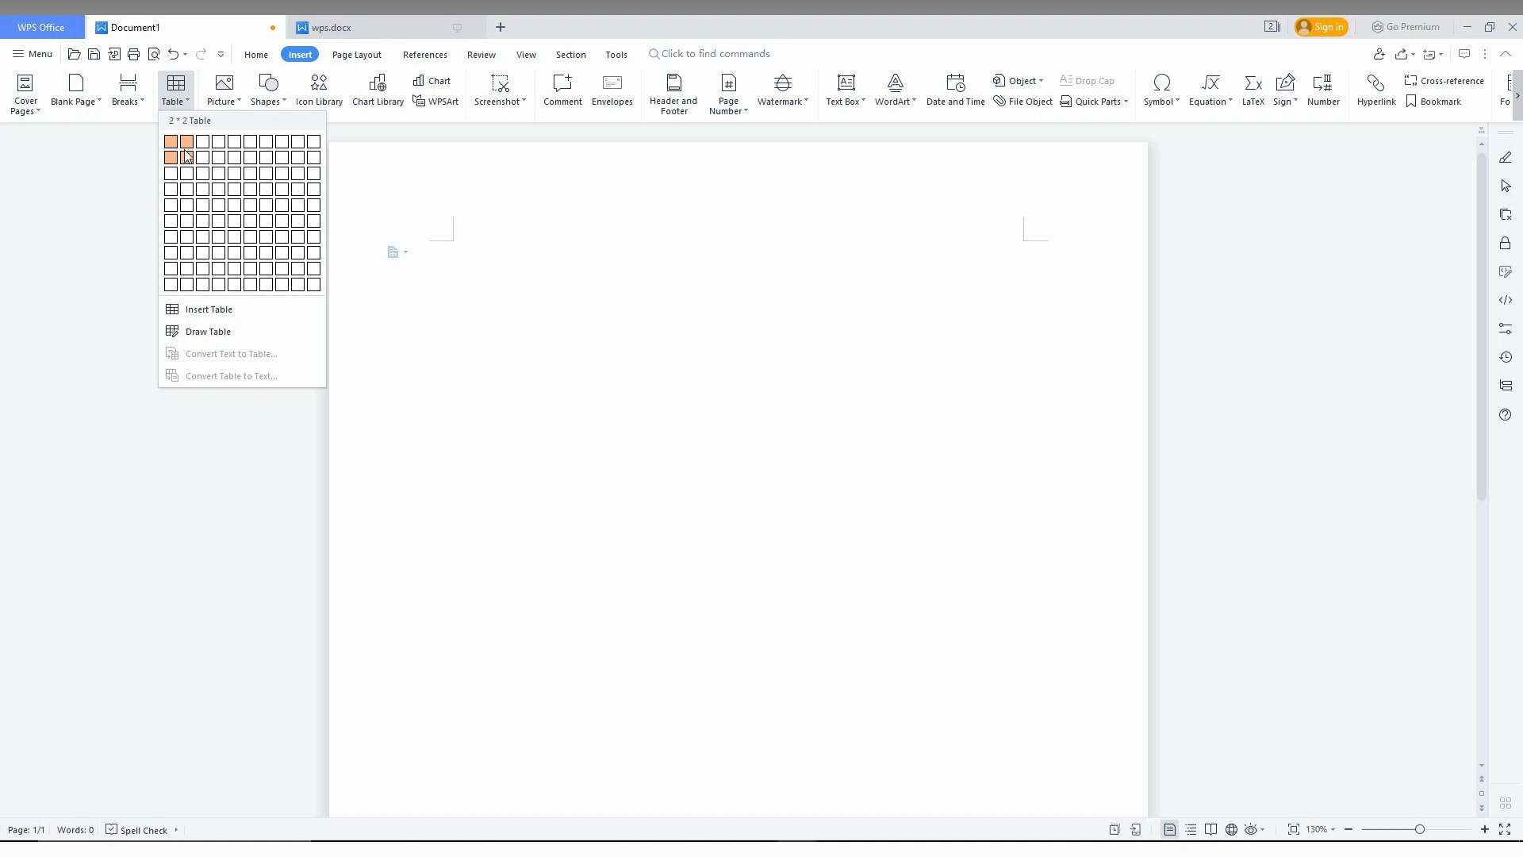
mouse_move(186, 141)
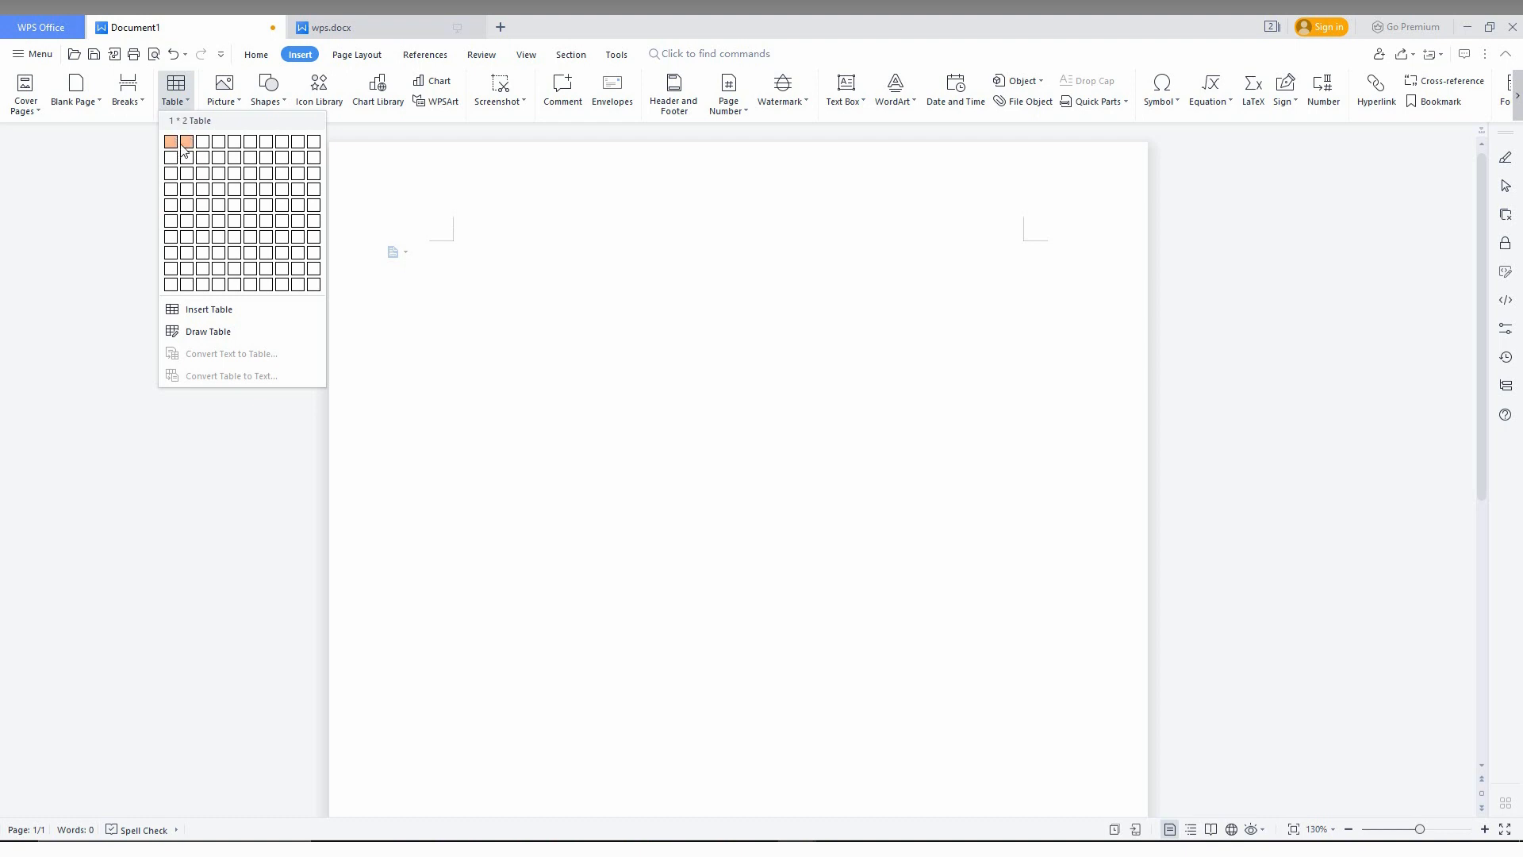
mouse_move(185, 157)
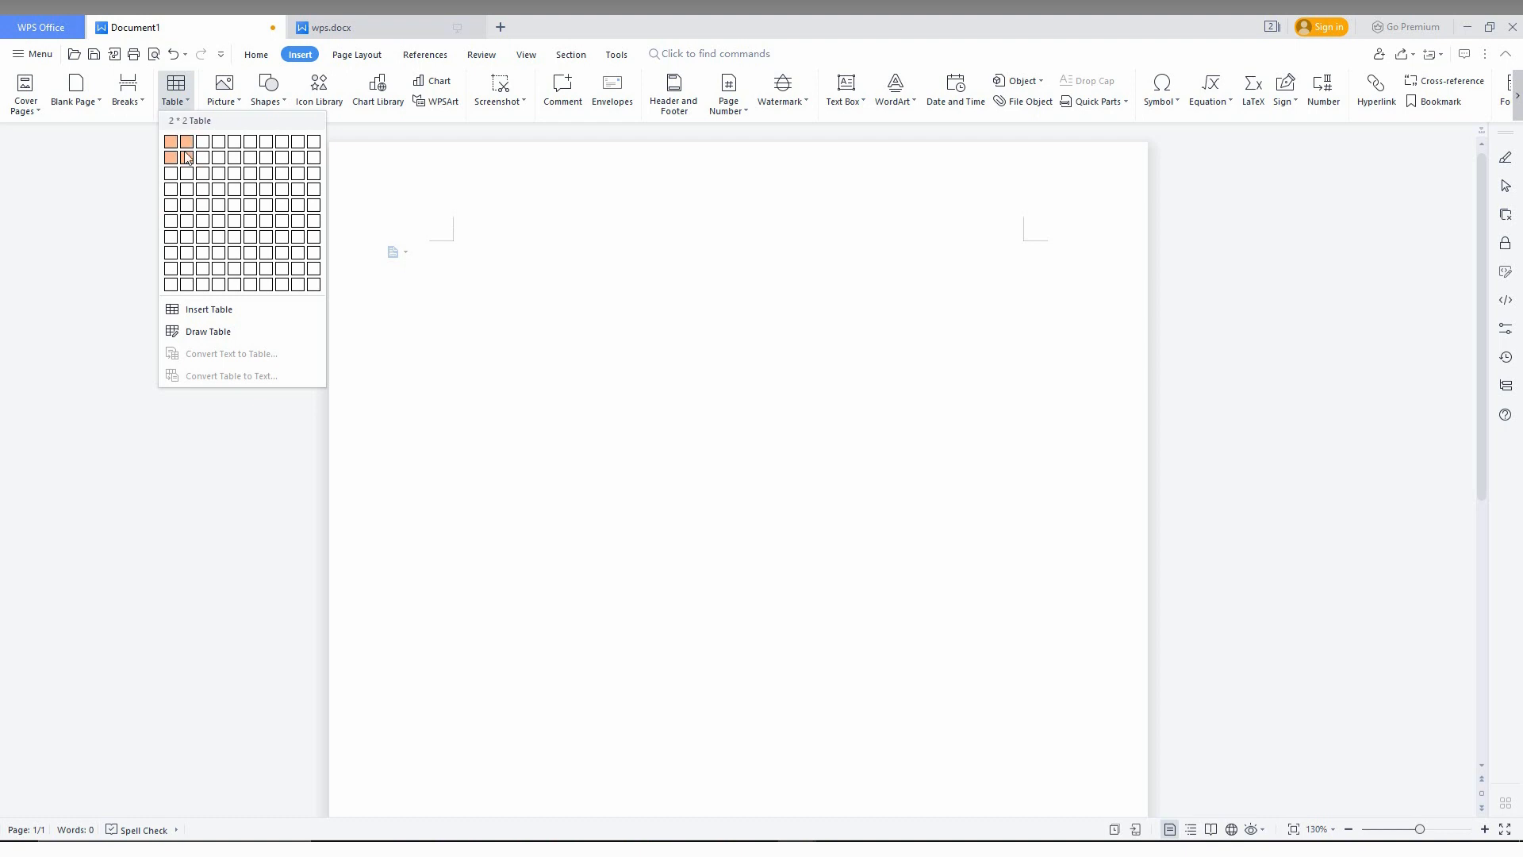
mouse_move(202, 159)
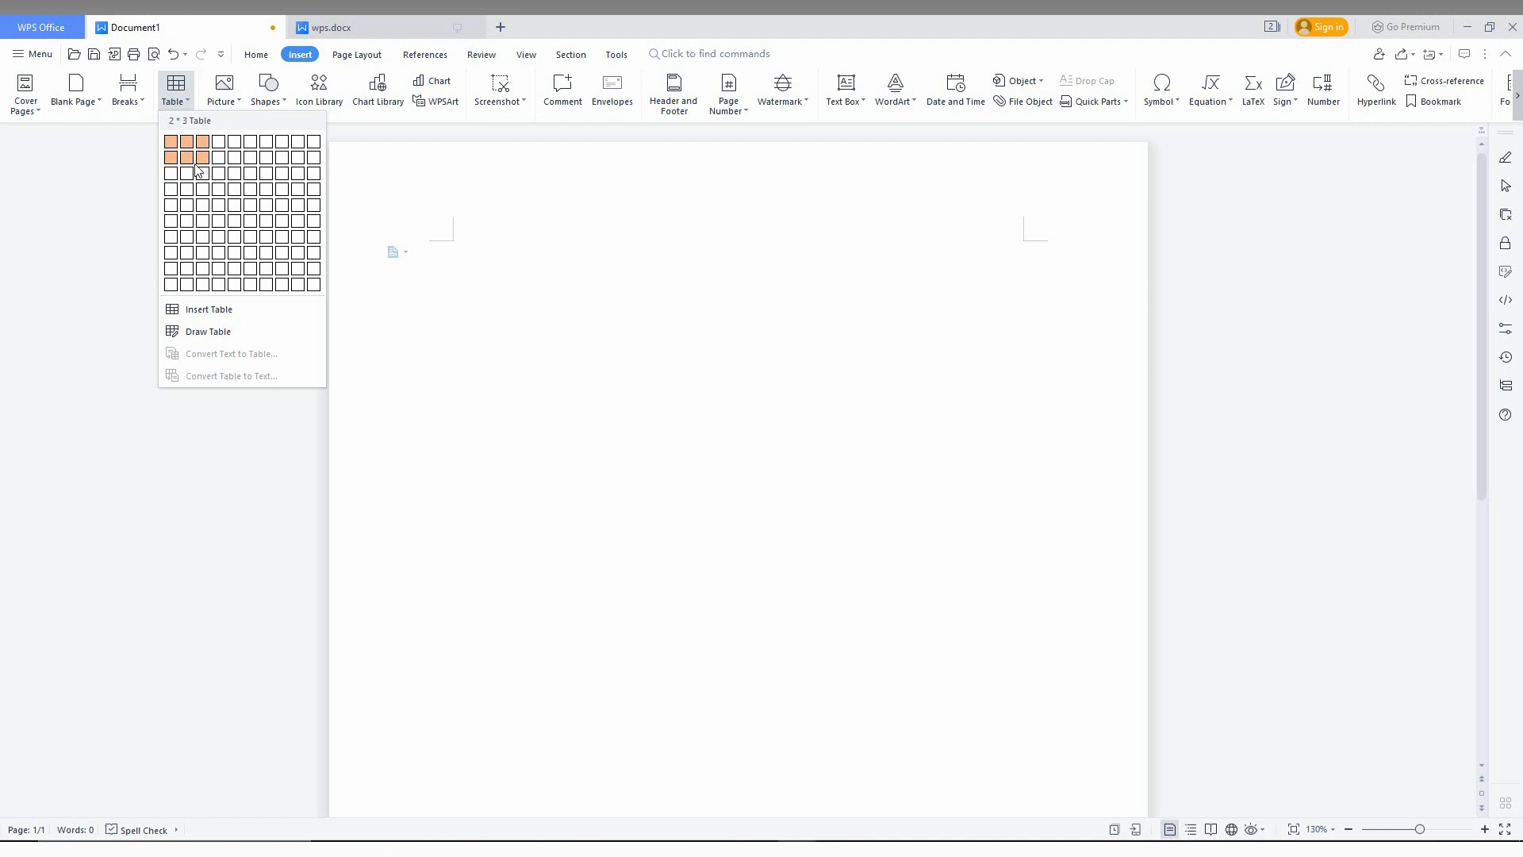
mouse_move(201, 189)
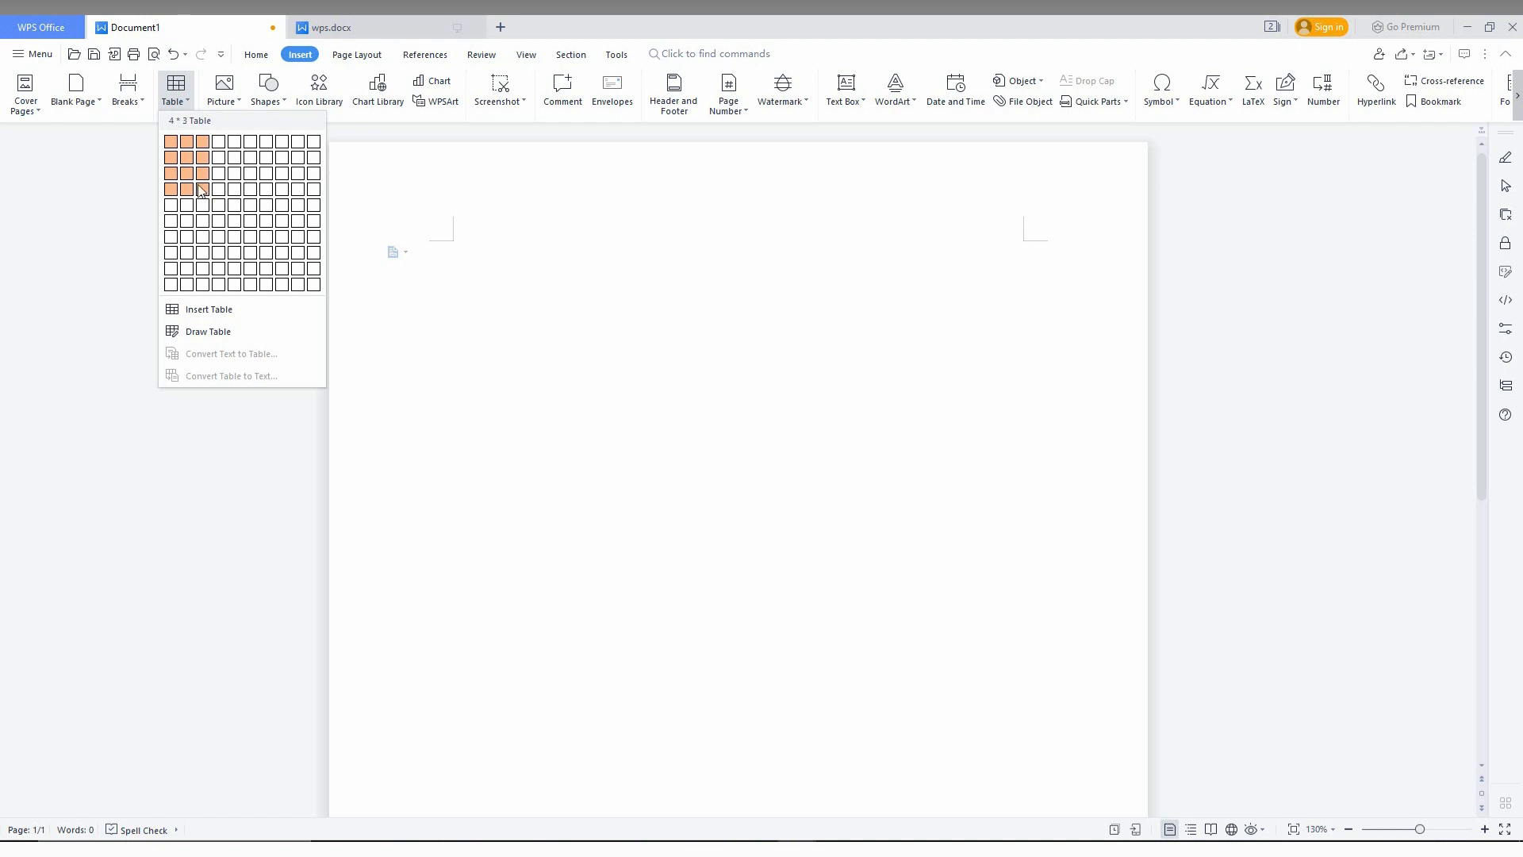
mouse_move(217, 173)
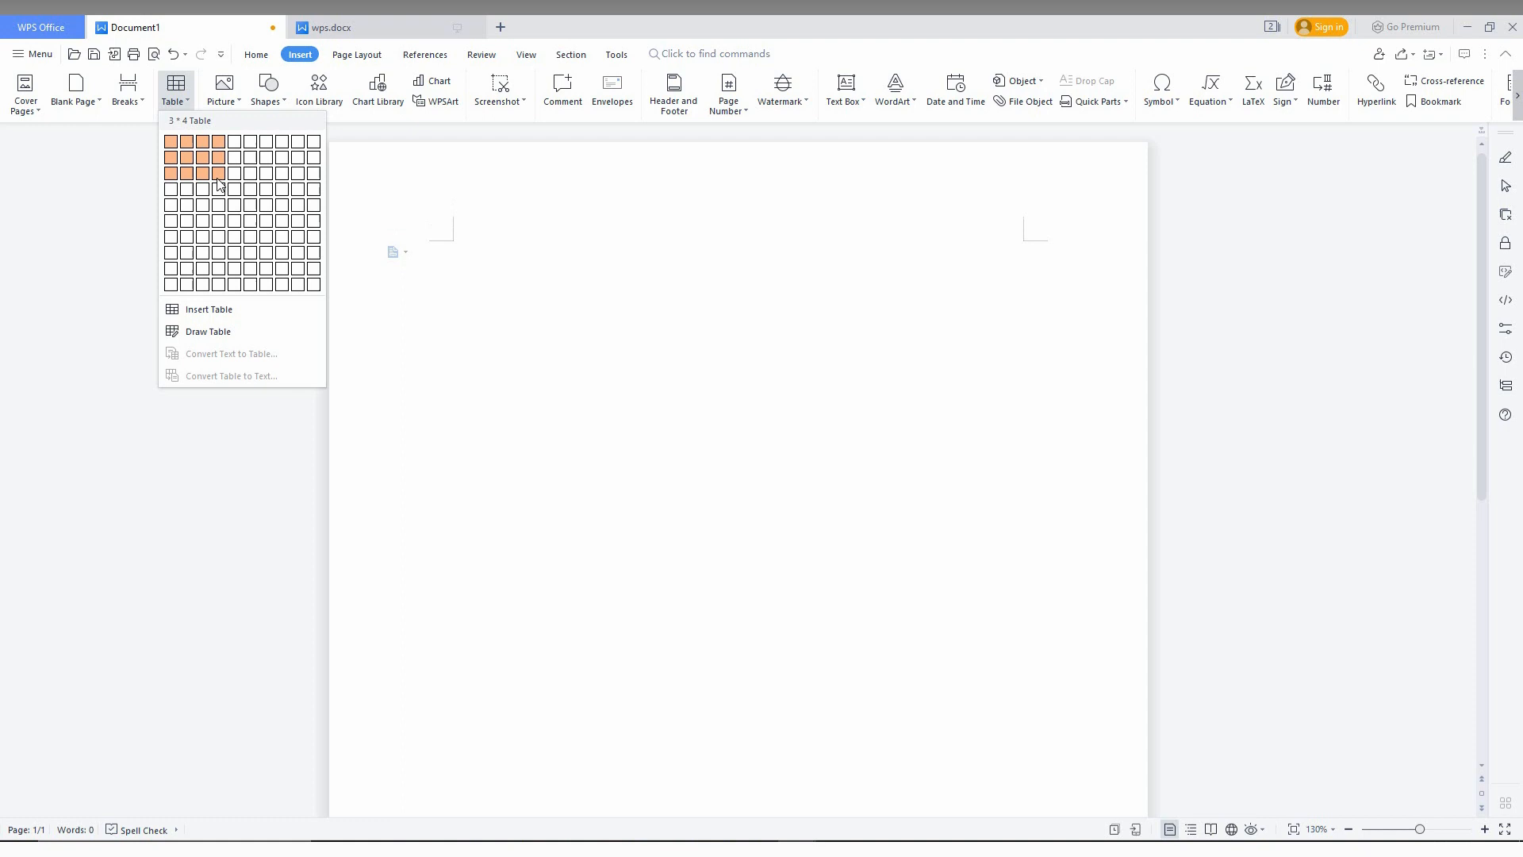
Step: Insert a 3-row, 4-column table at the top of the document
click(218, 173)
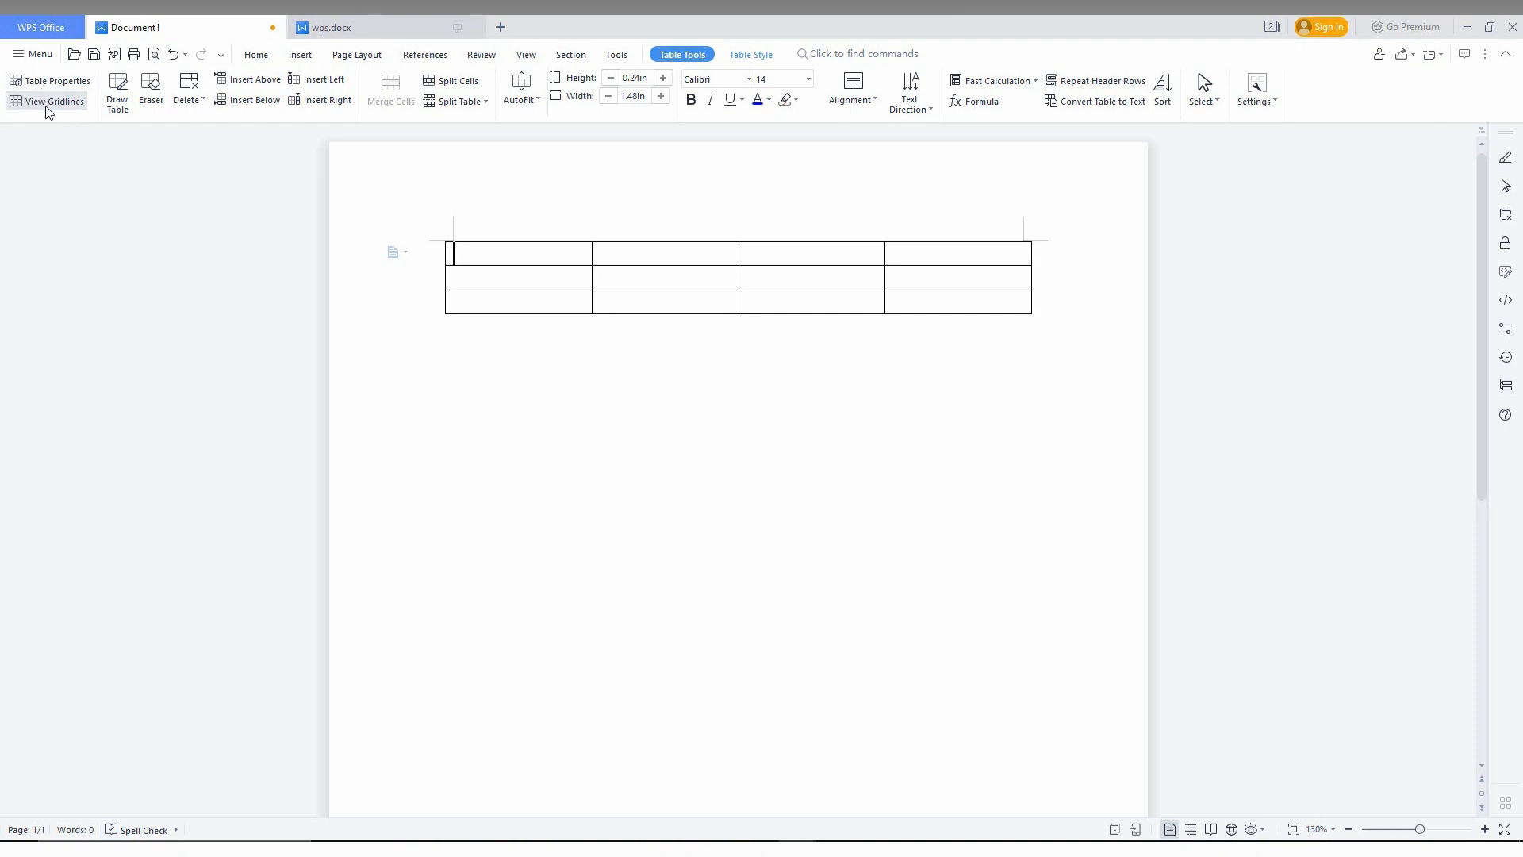
mouse_move(215, 115)
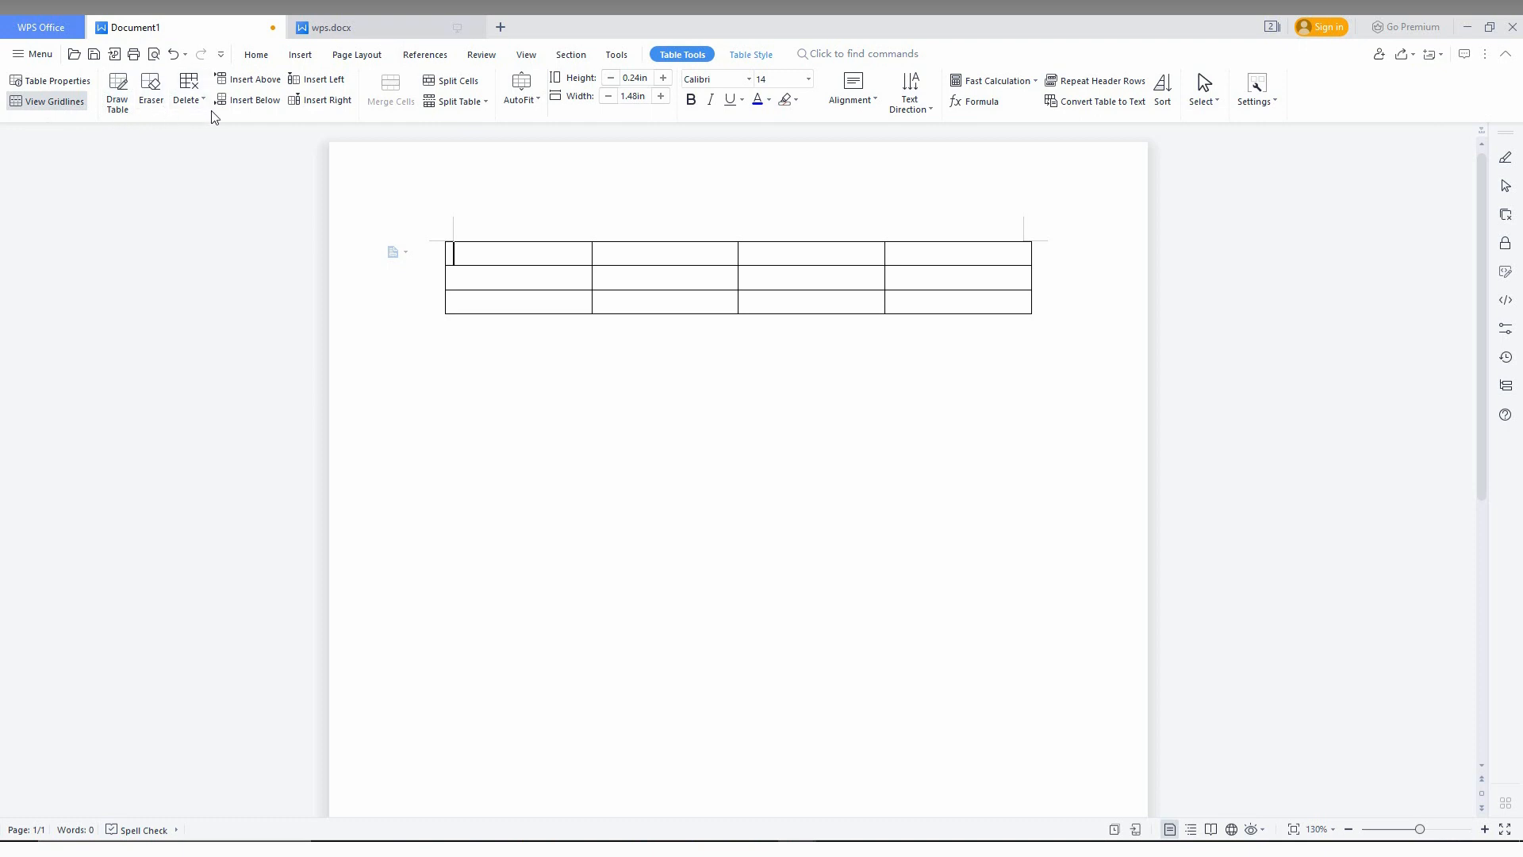
mouse_move(444, 105)
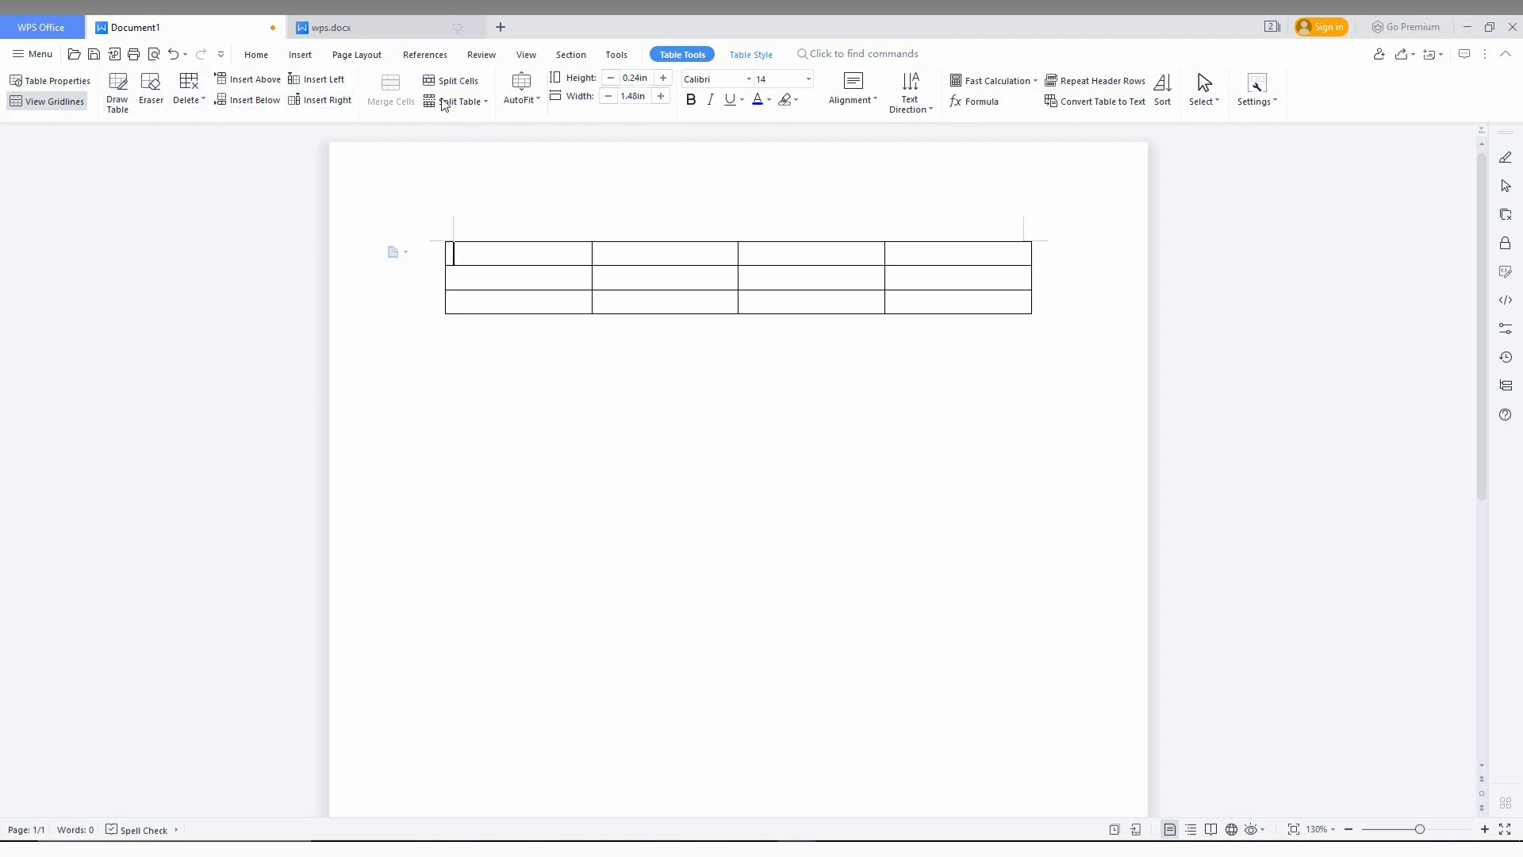
mouse_move(657, 113)
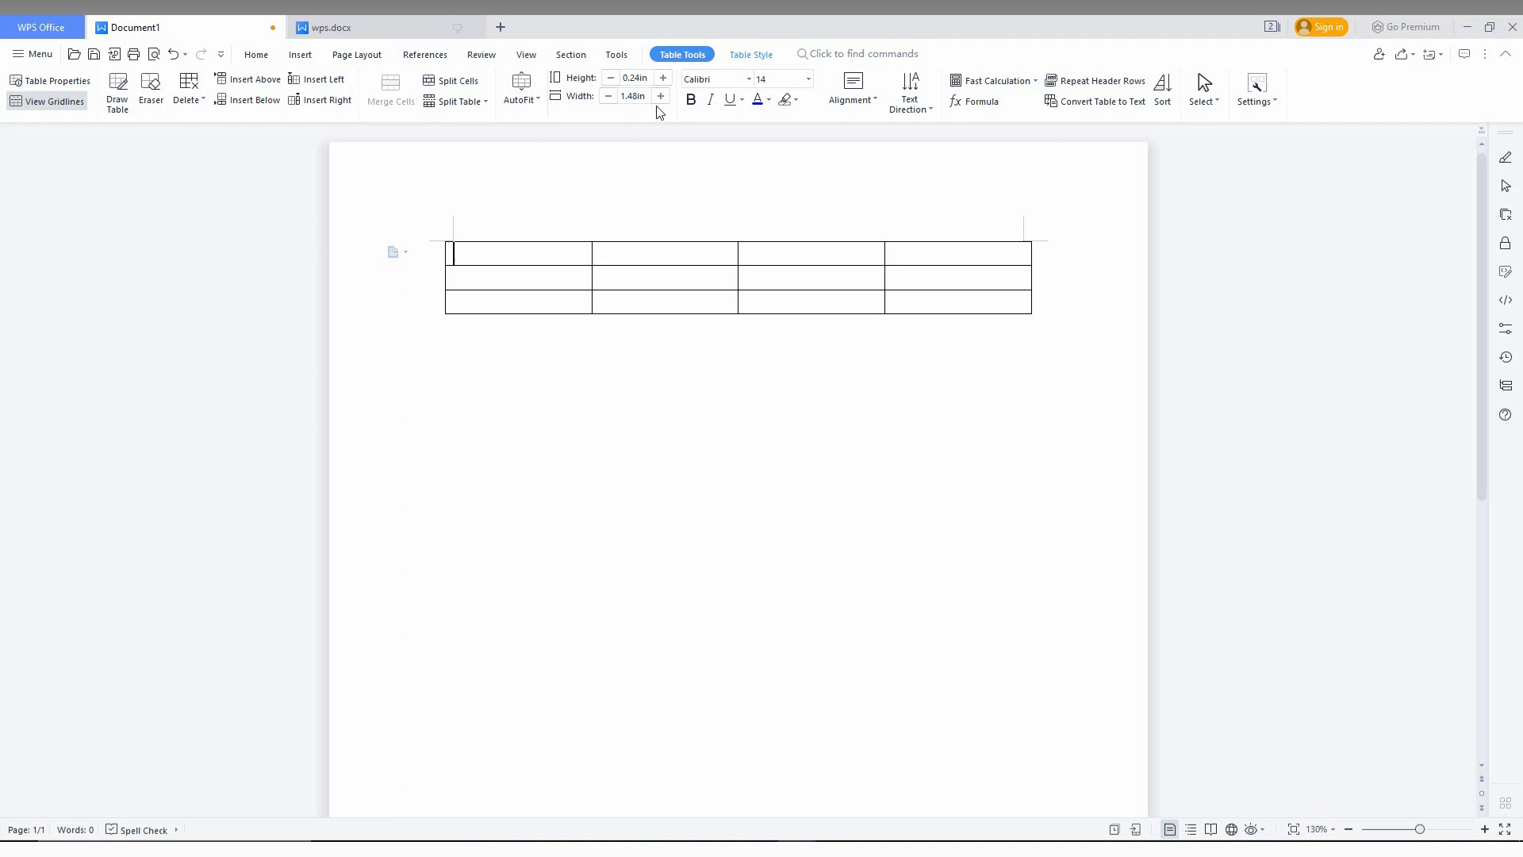
mouse_move(714, 79)
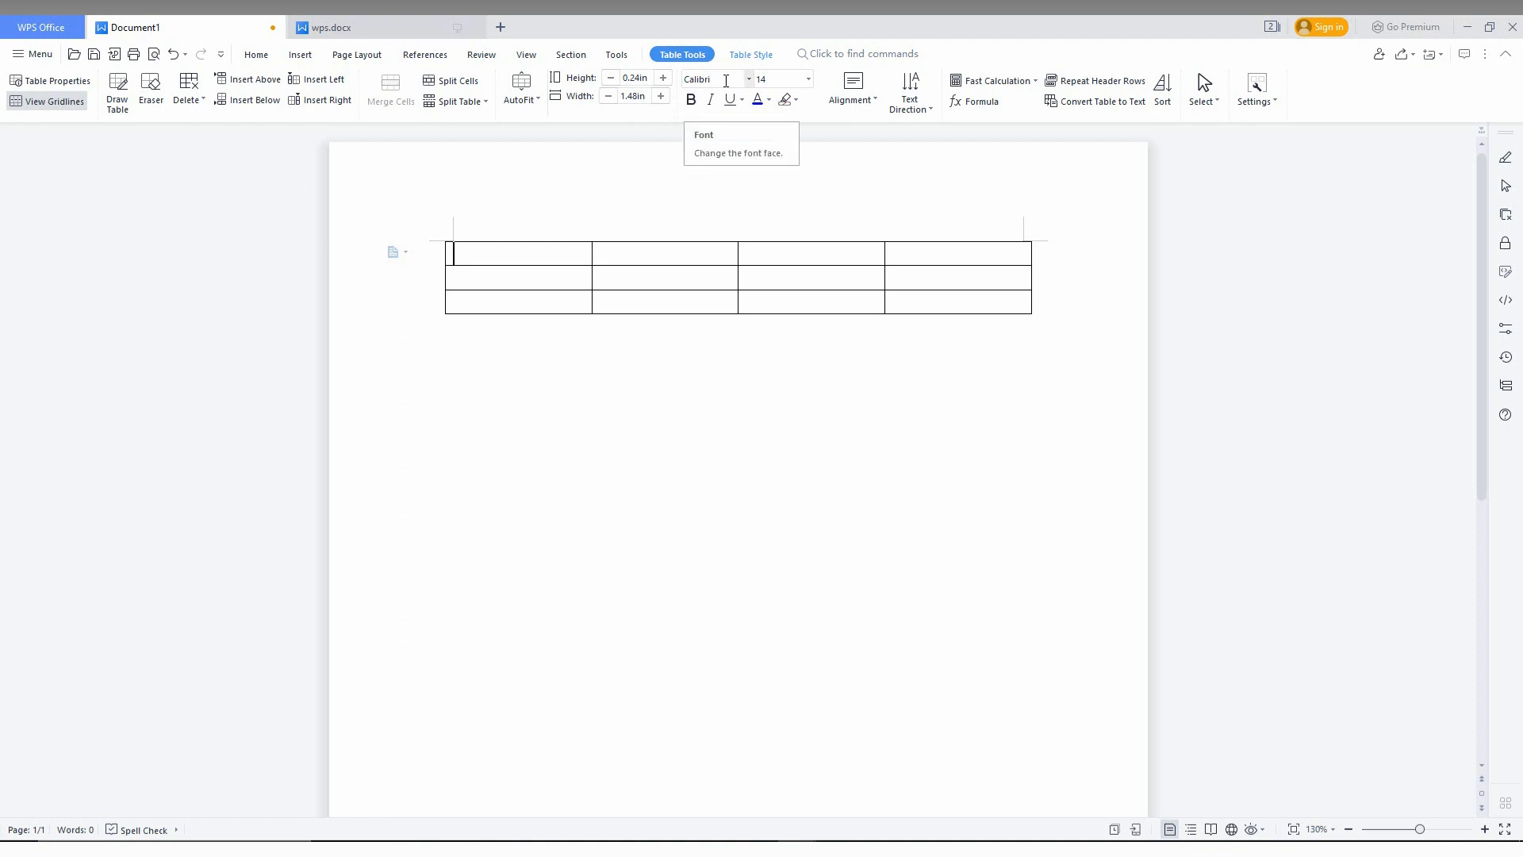
mouse_move(700, 116)
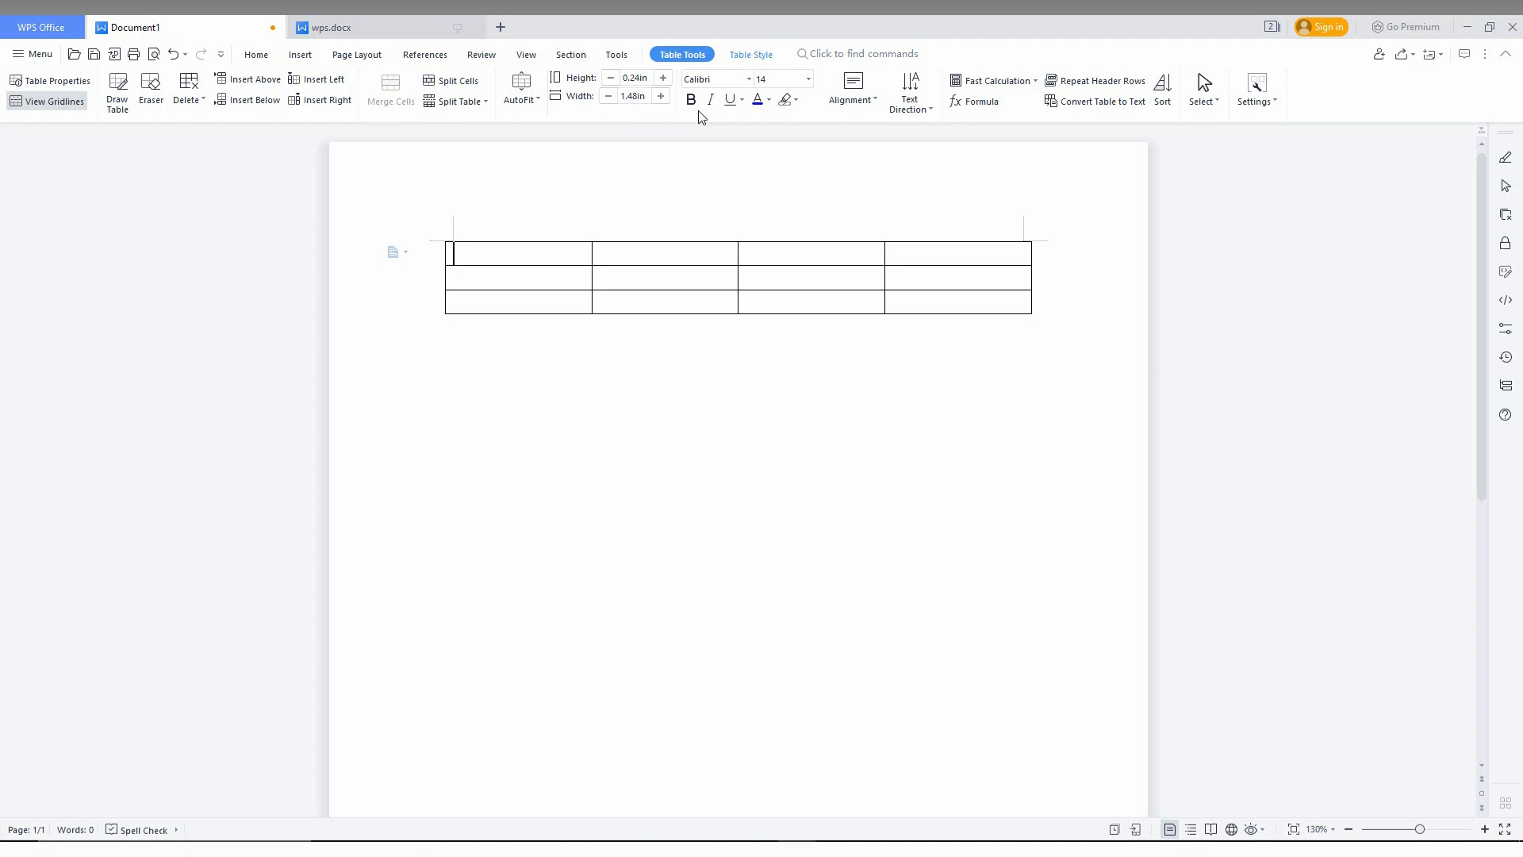
mouse_move(771, 117)
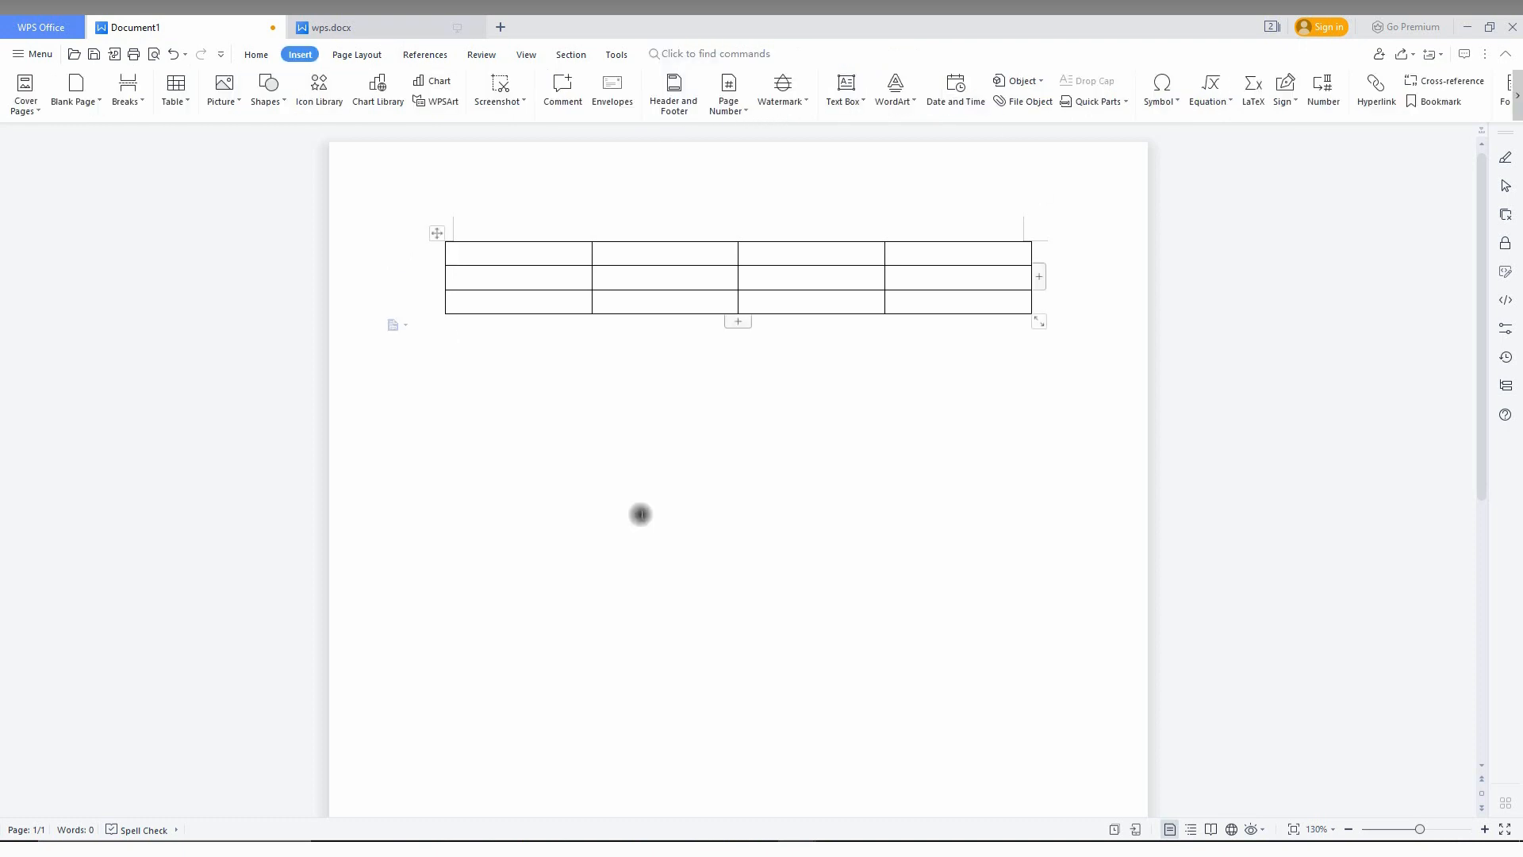
Step: Explore the Tools and Table Tools commands with the insertion point in the table's first cell
click(530, 281)
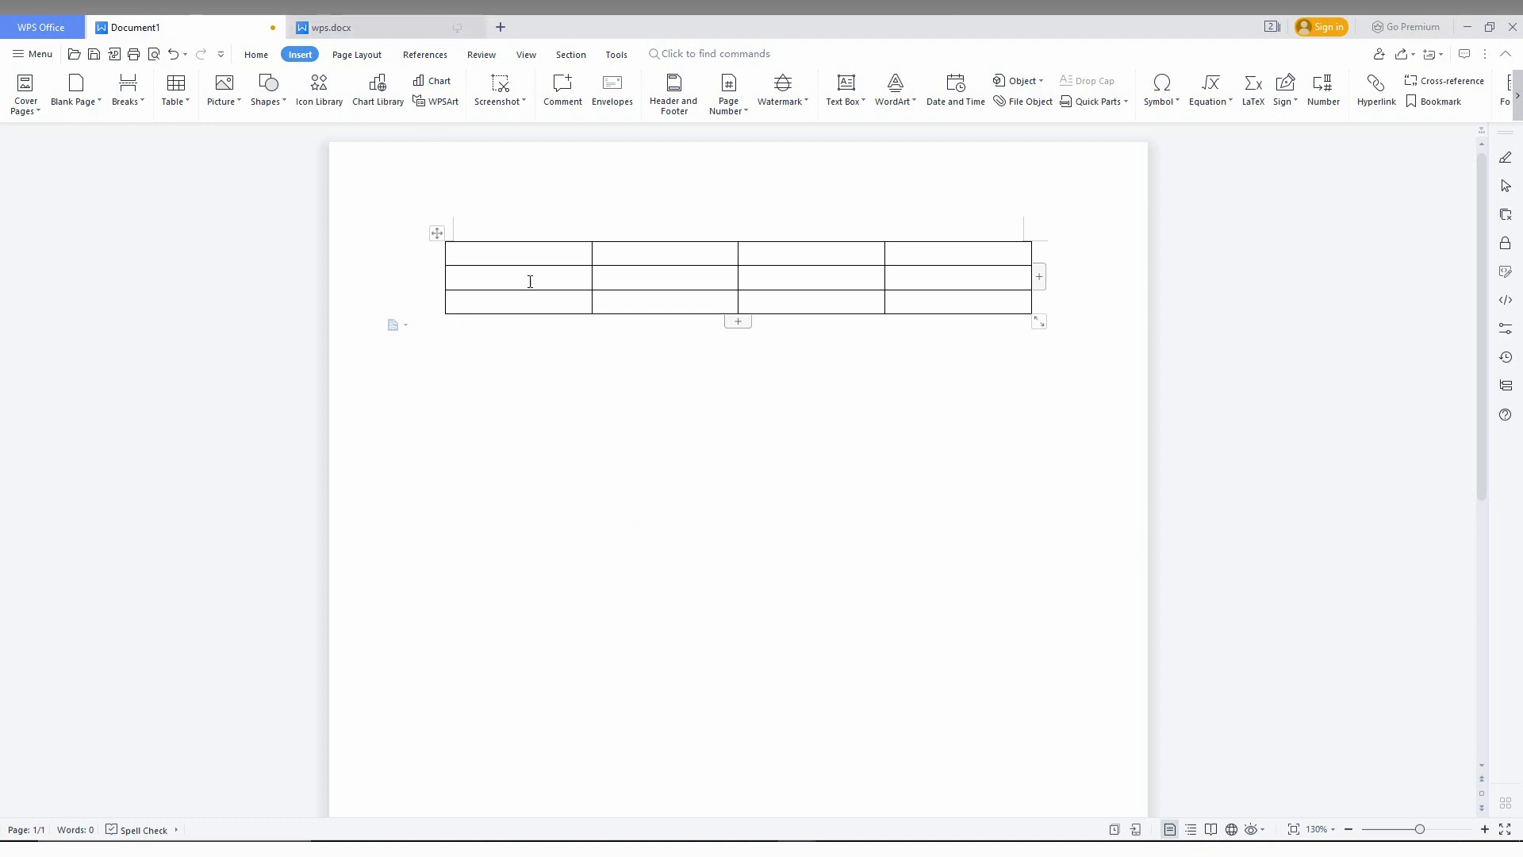
mouse_move(595, 432)
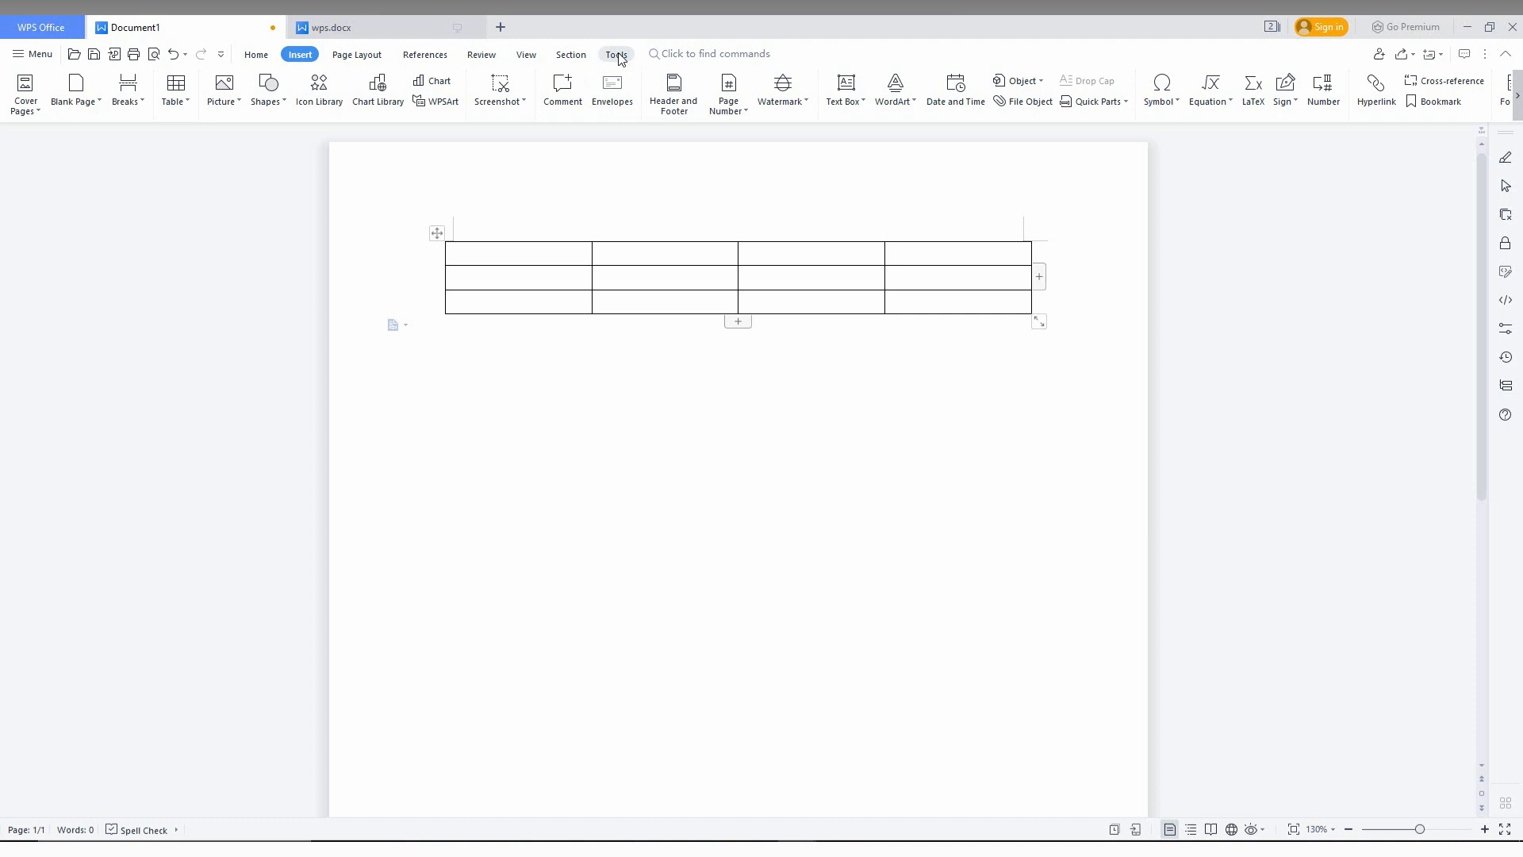
click(615, 53)
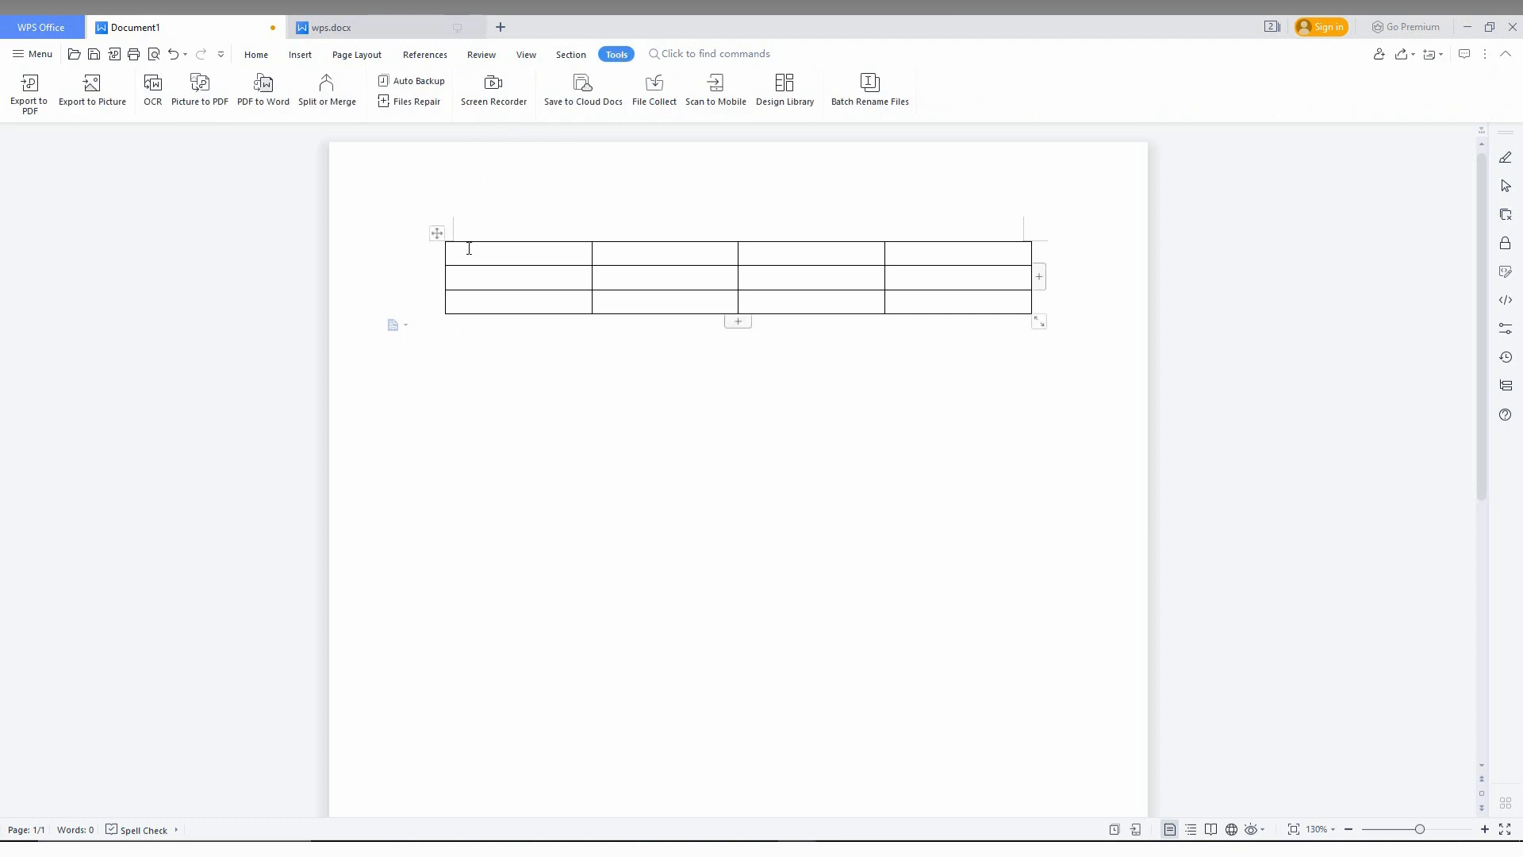
click(485, 253)
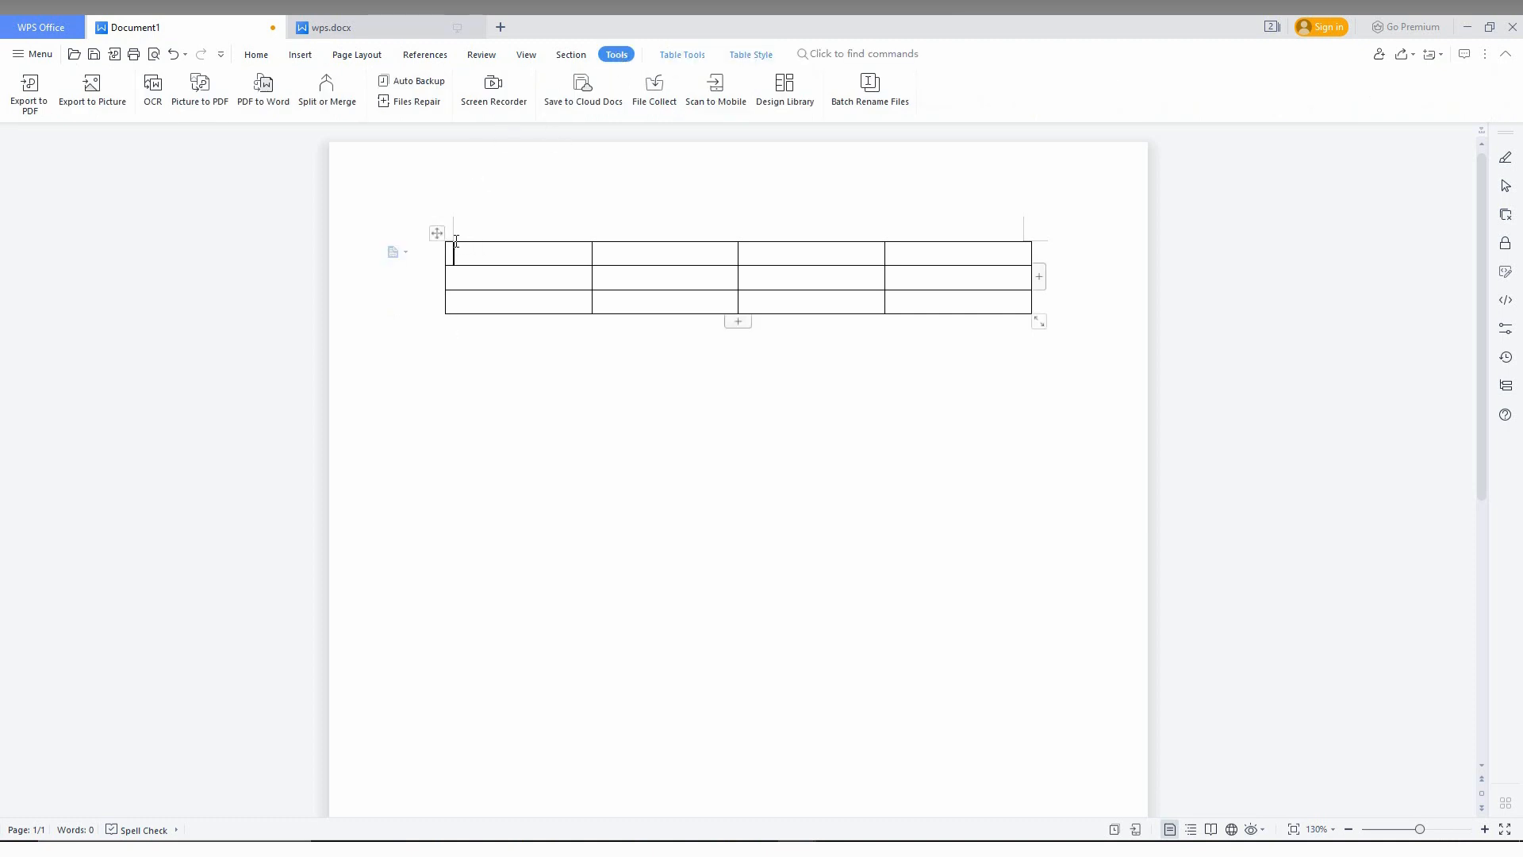
mouse_move(683, 54)
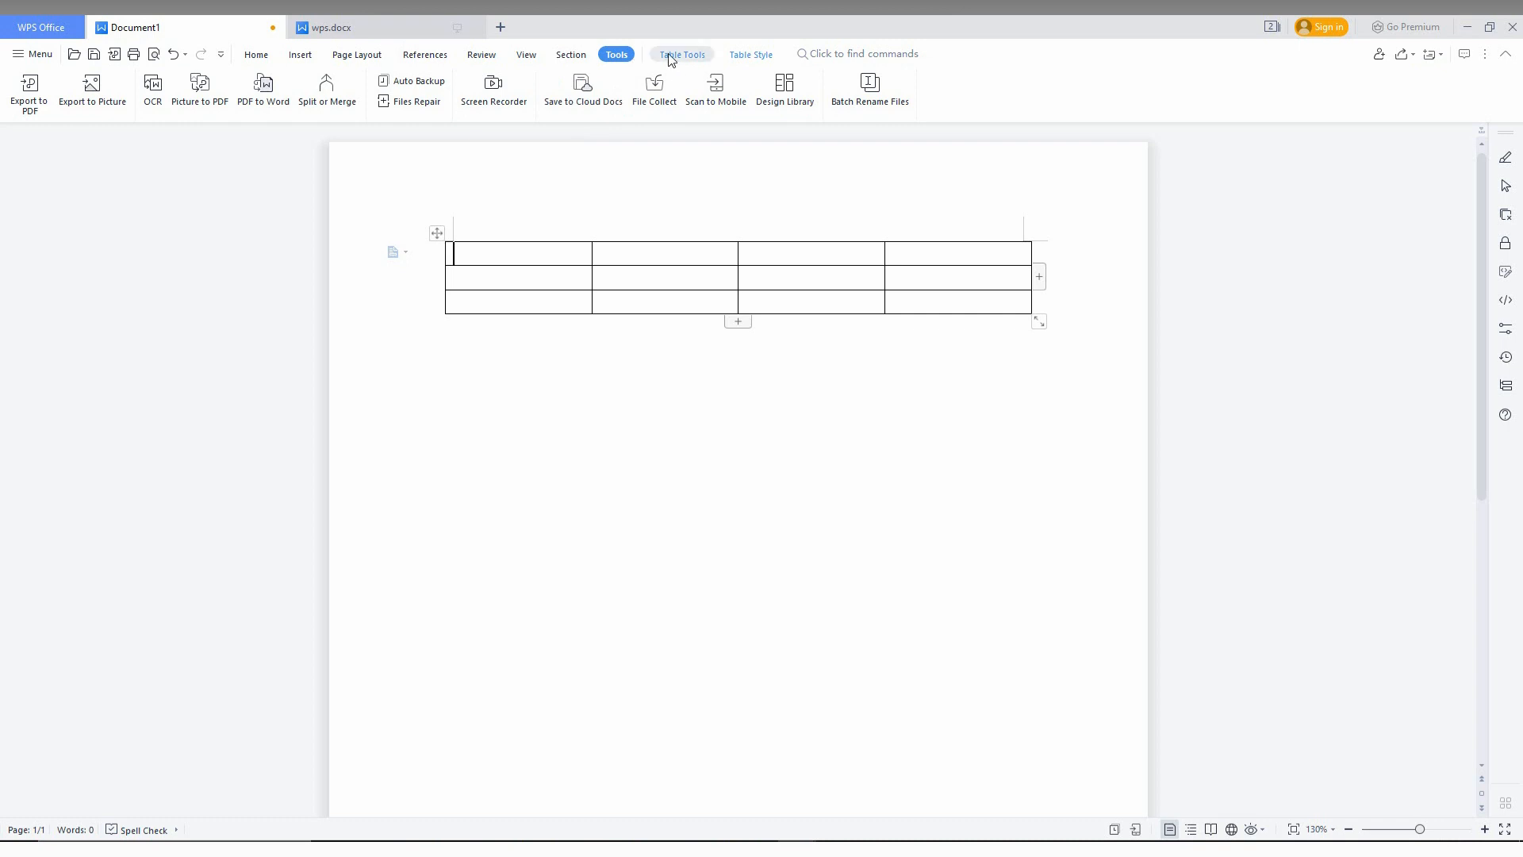
click(681, 54)
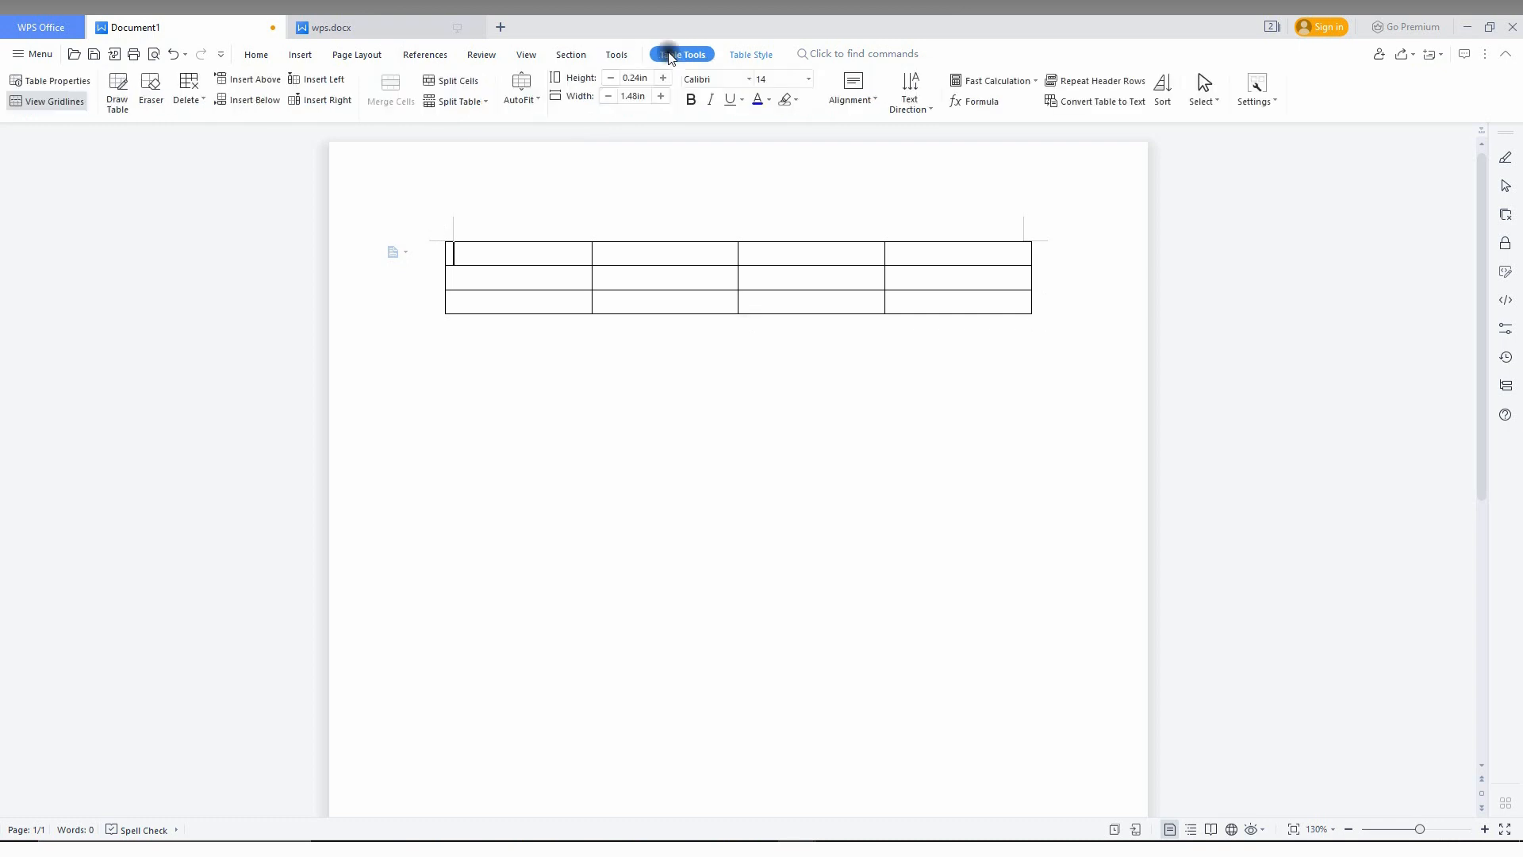
click(616, 54)
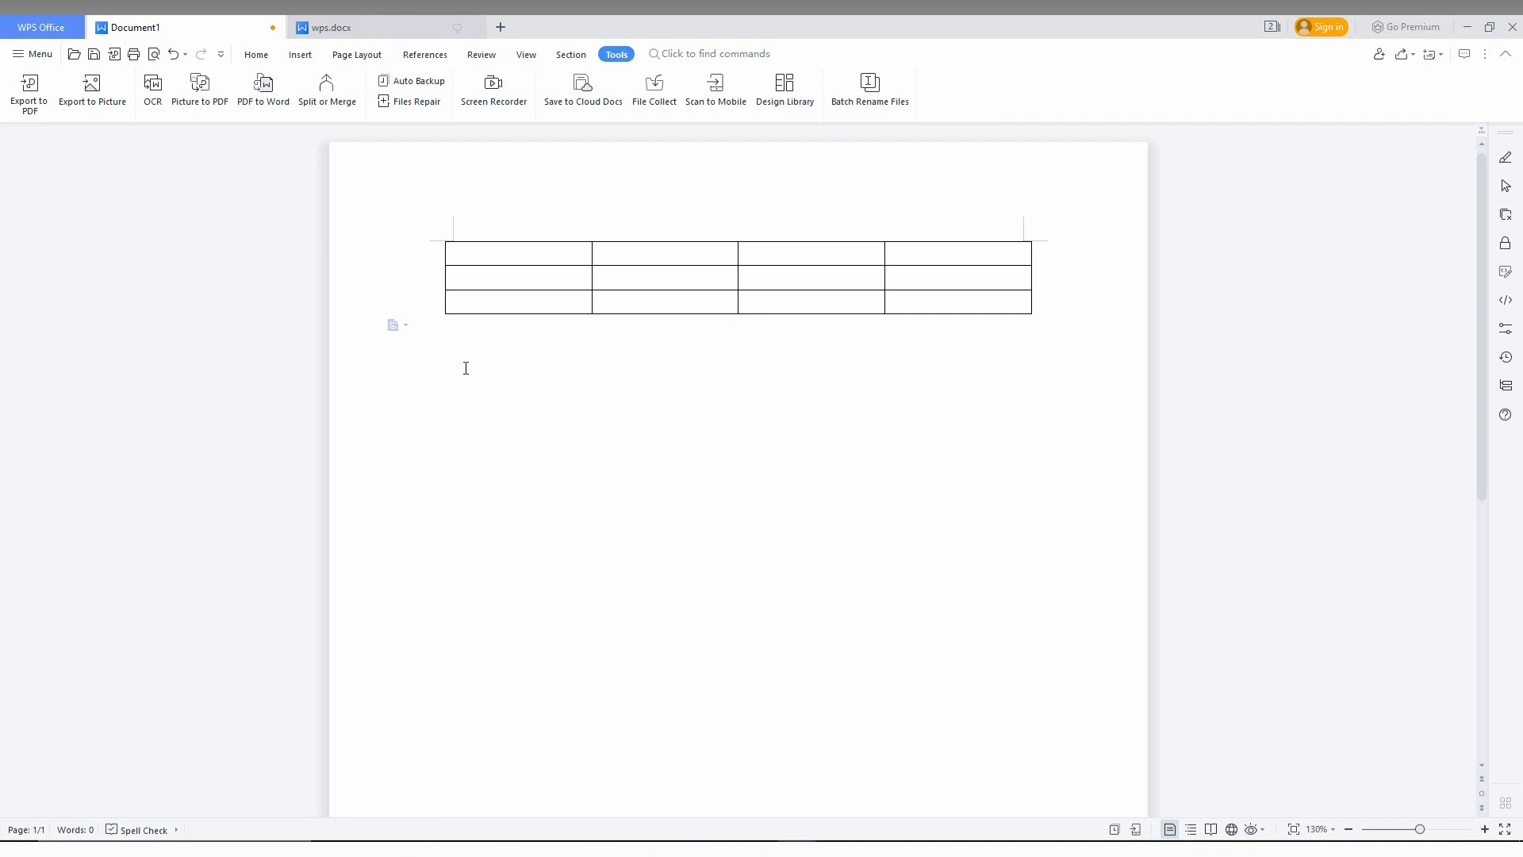
click(517, 252)
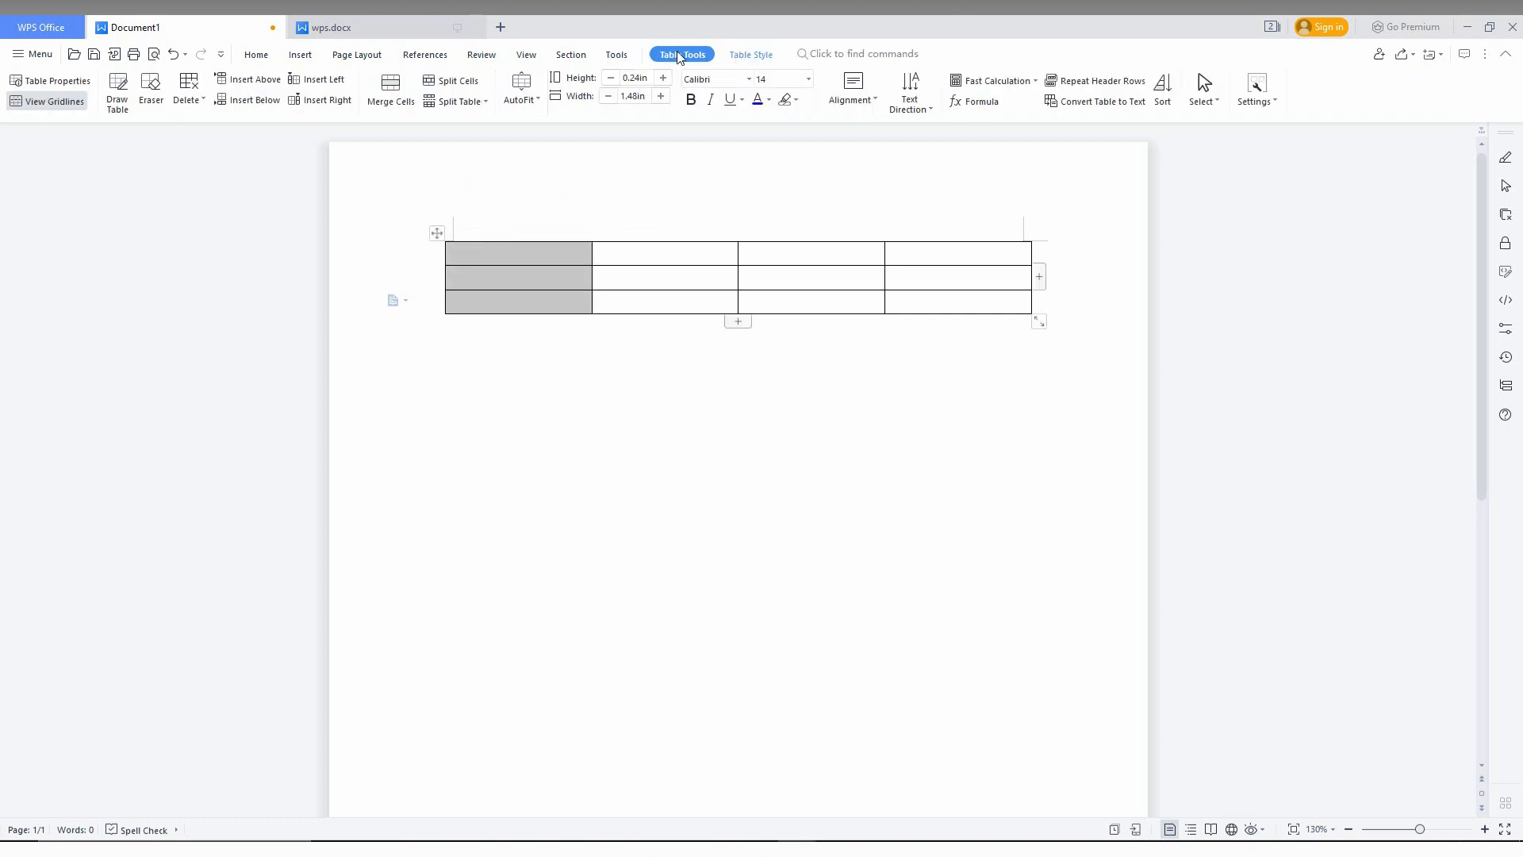
mouse_move(403, 501)
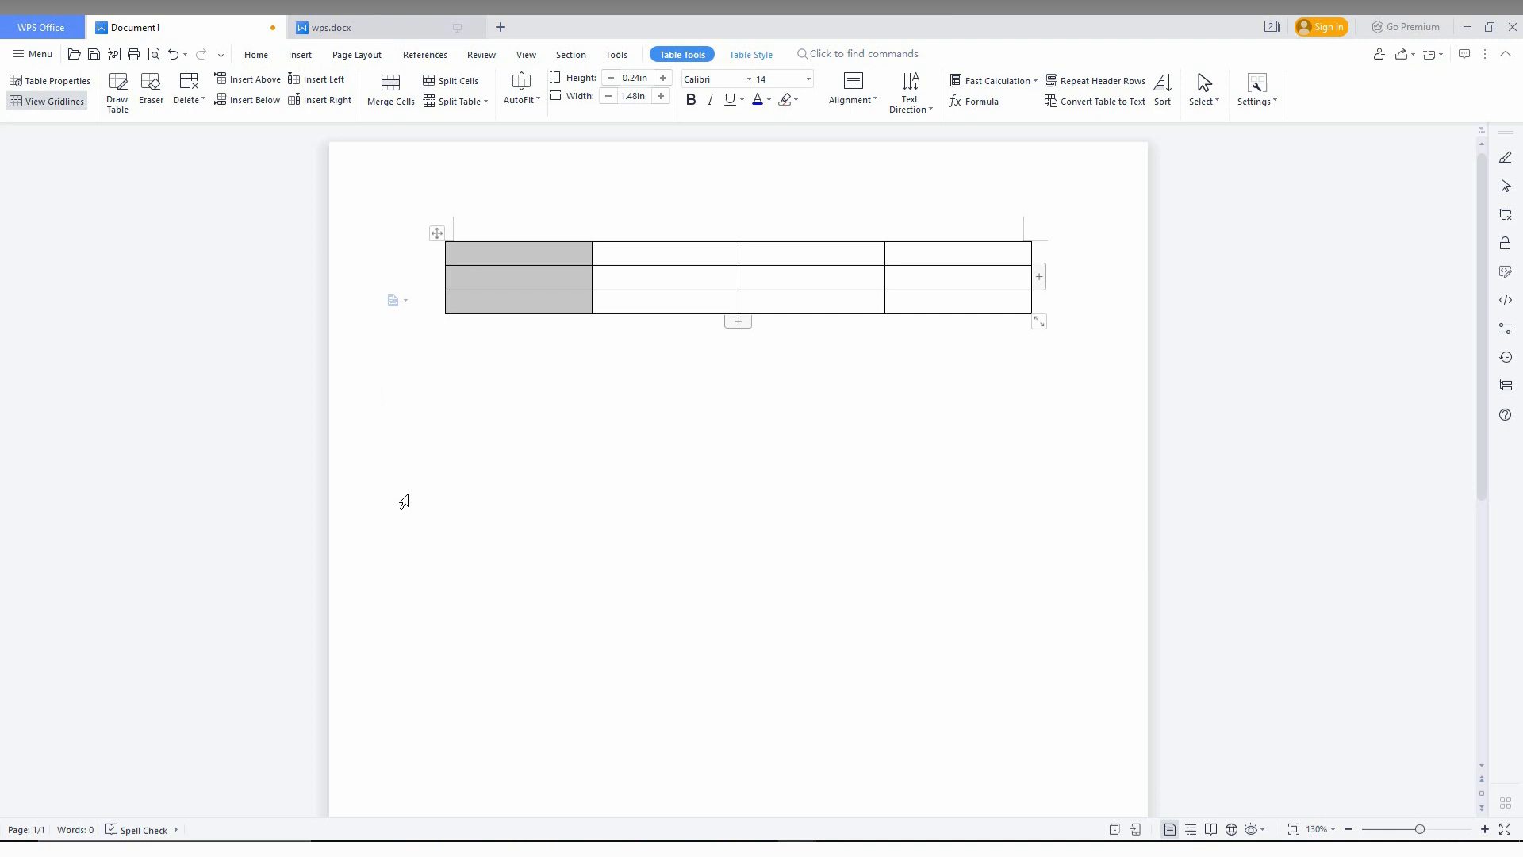
Step: Move the insertion point below the table and bring up the table insertion options
click(616, 53)
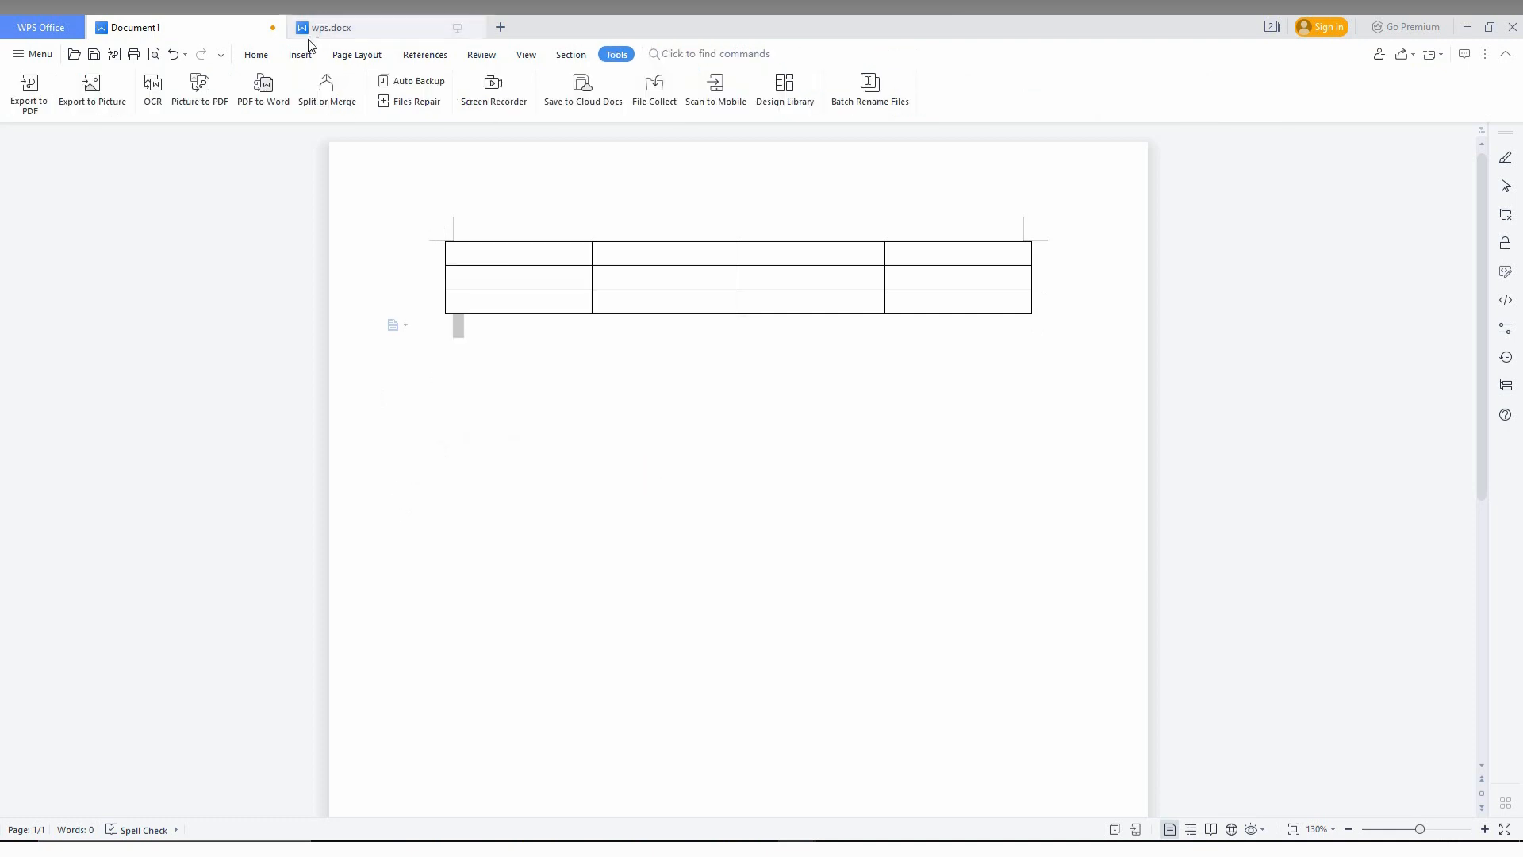
click(174, 87)
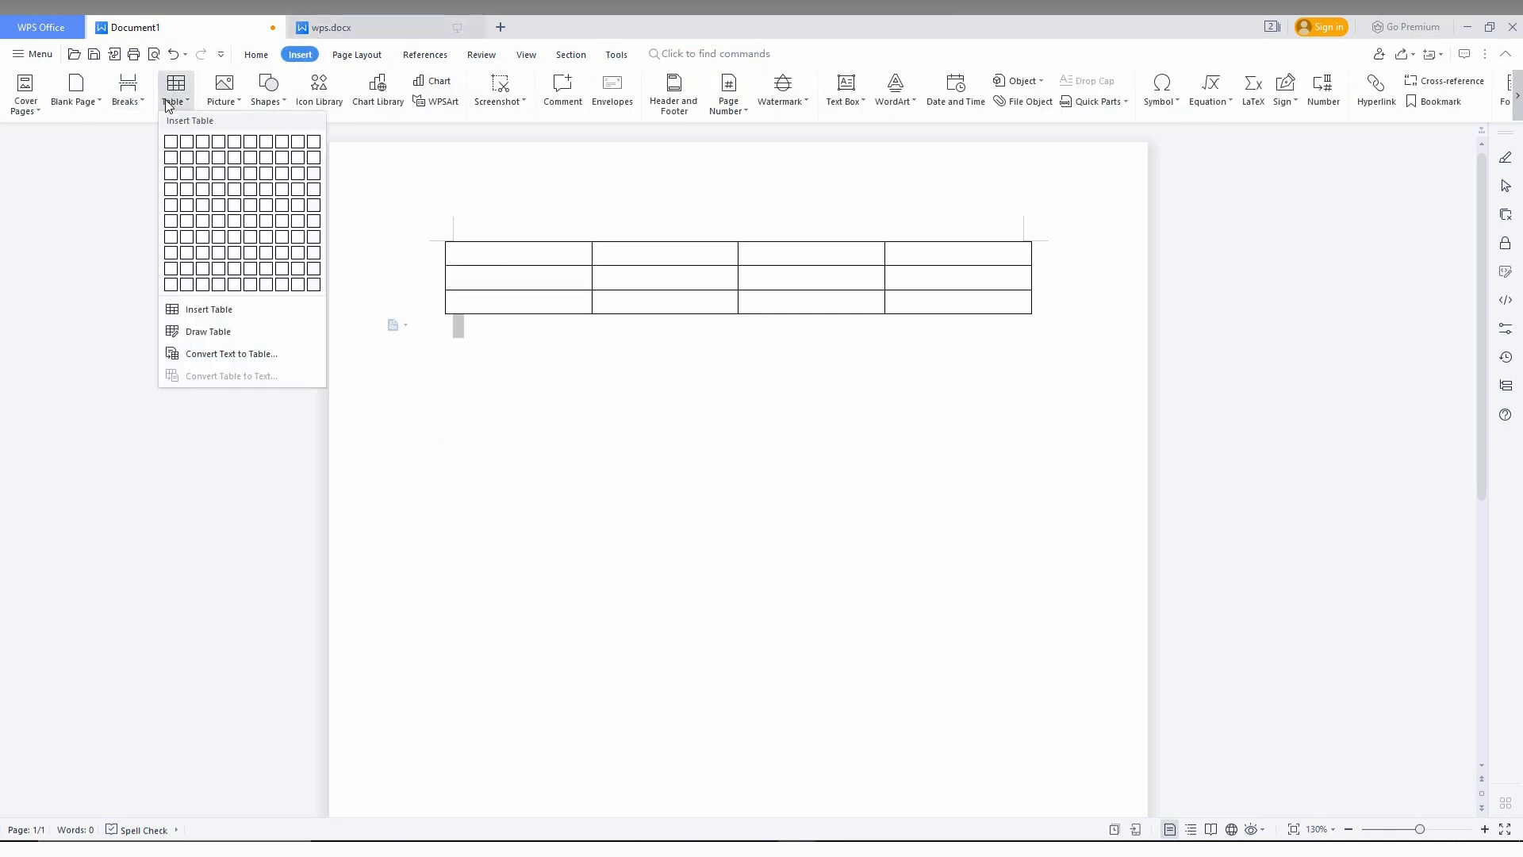
mouse_move(208, 309)
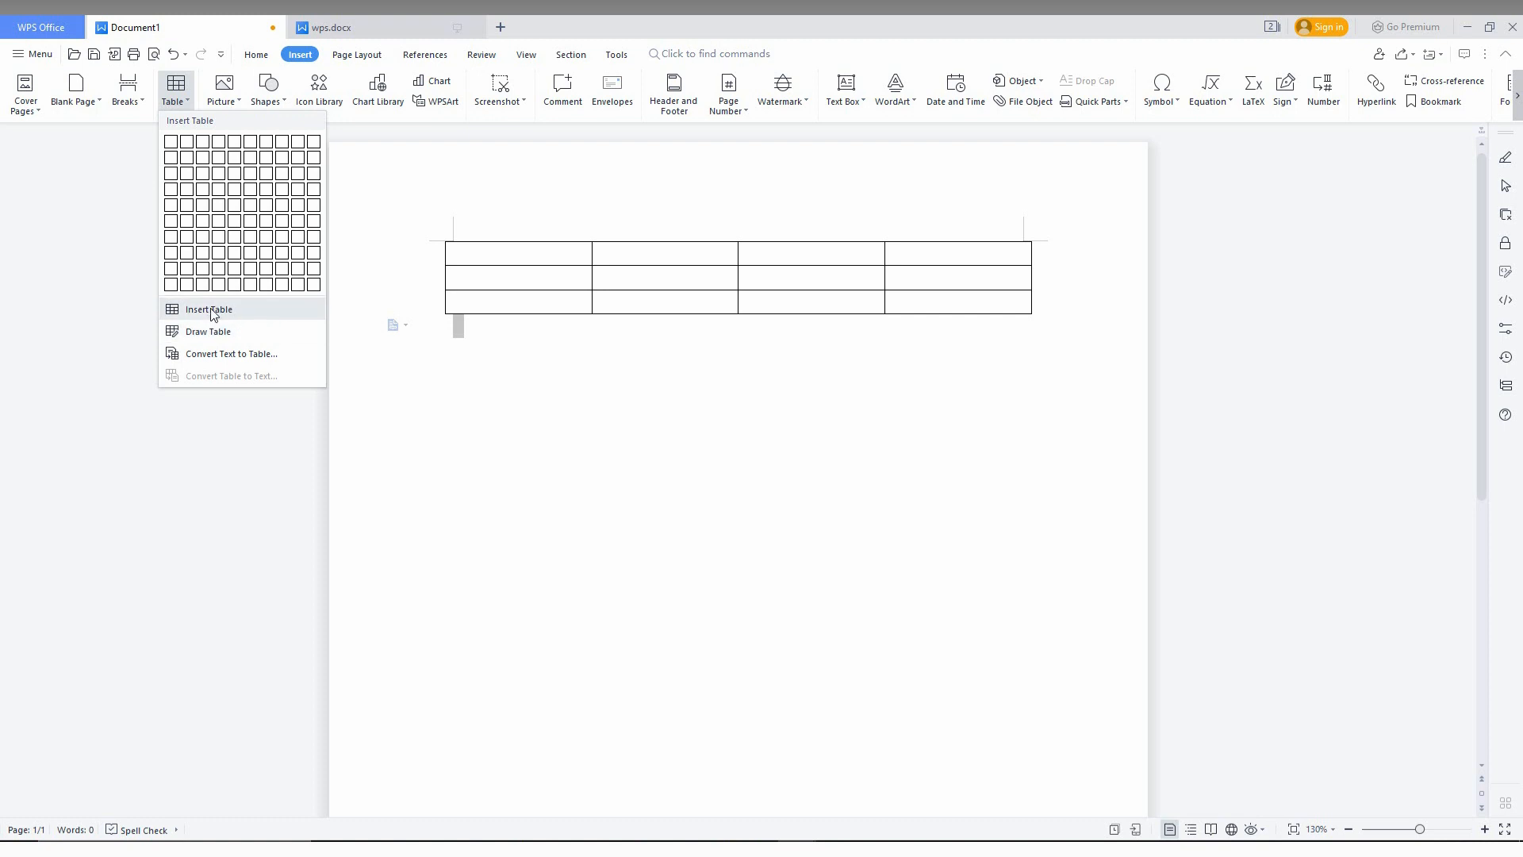
mouse_move(207, 332)
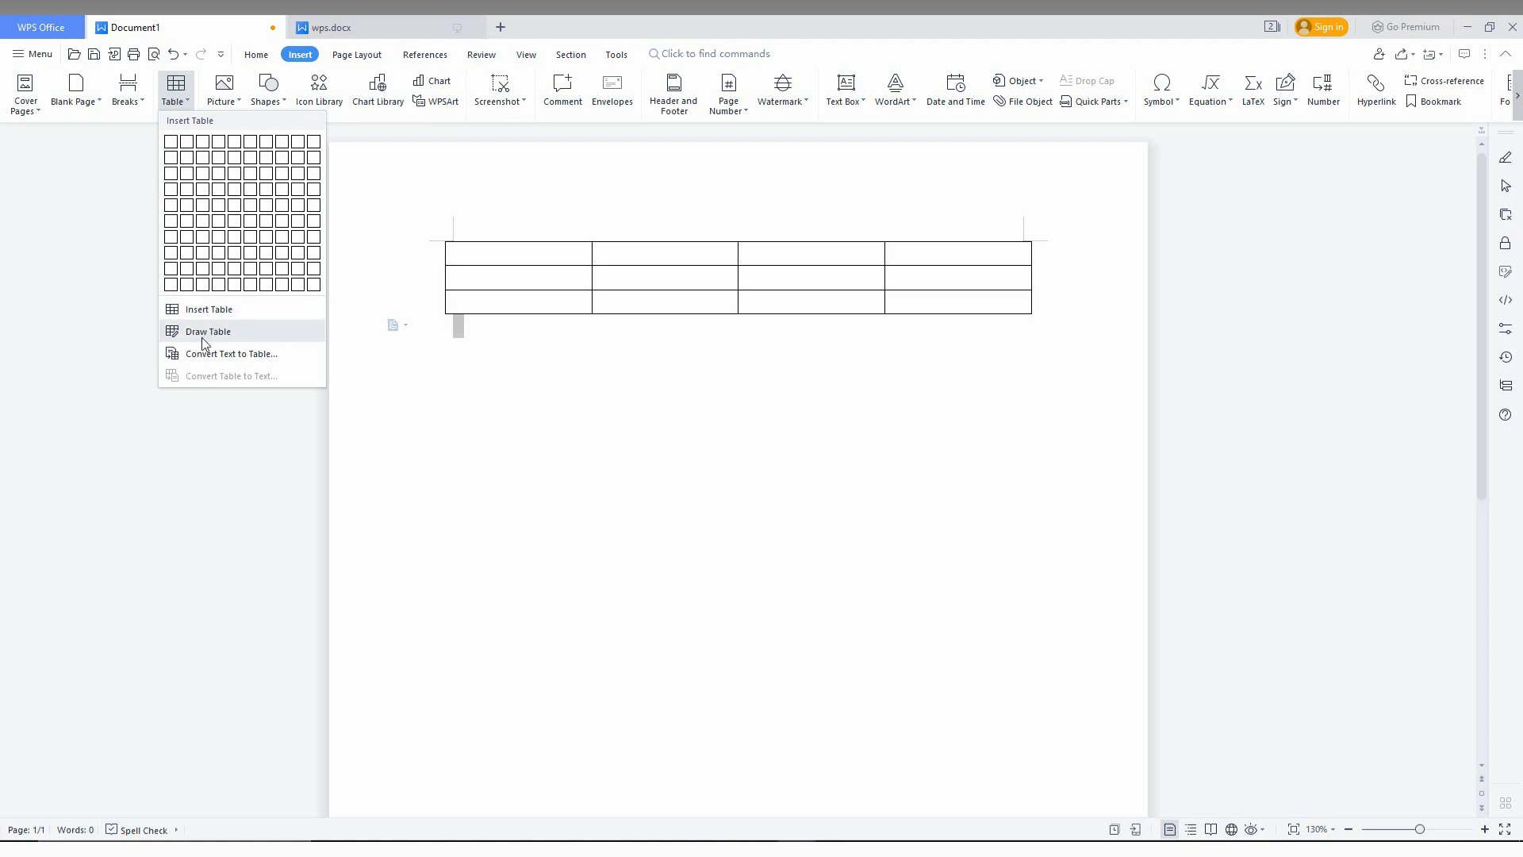
mouse_move(231, 357)
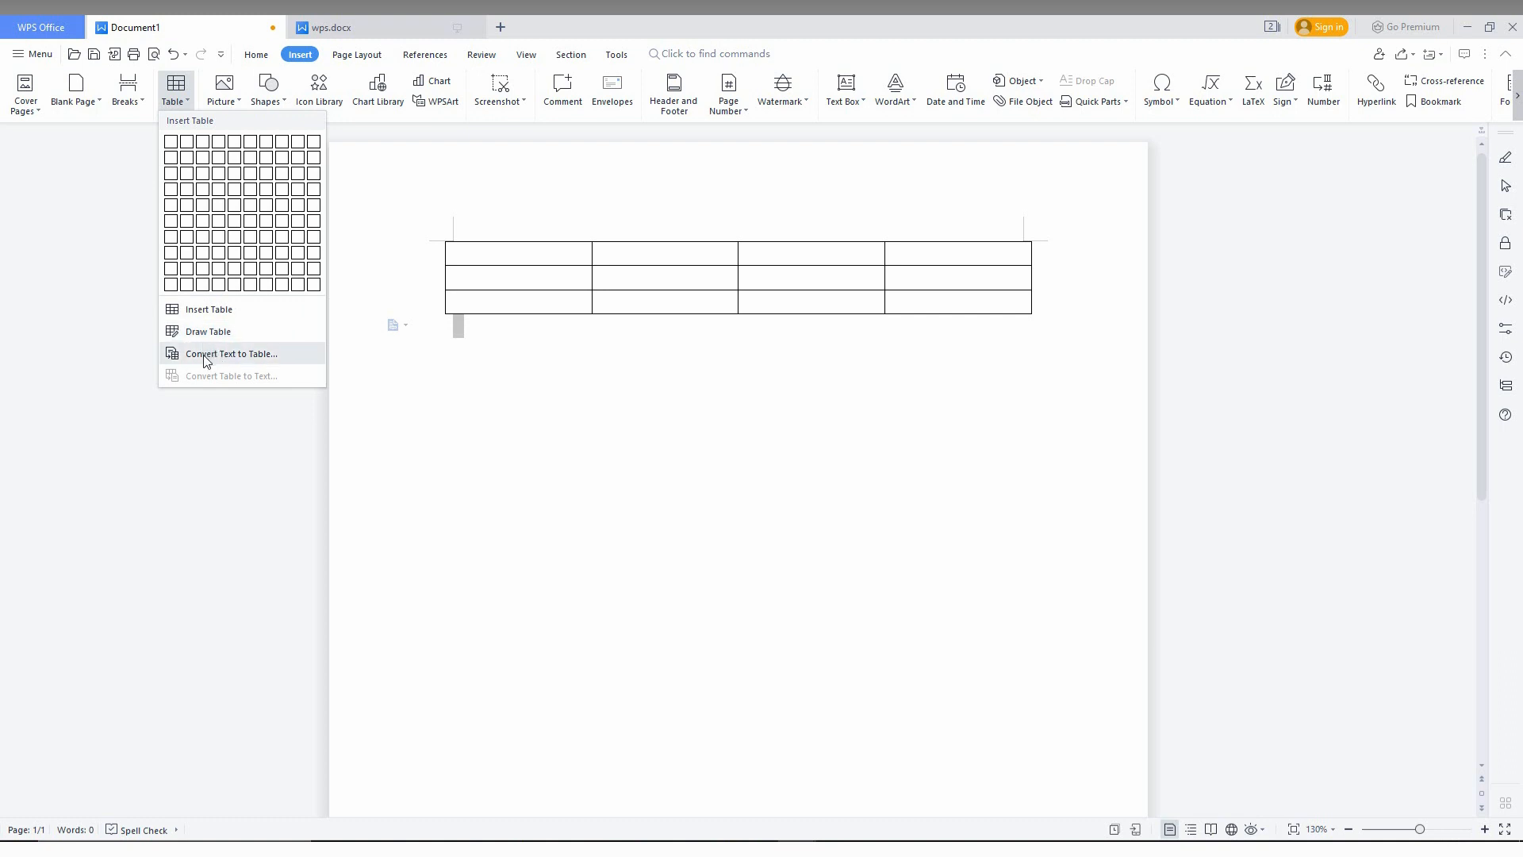
mouse_move(176, 389)
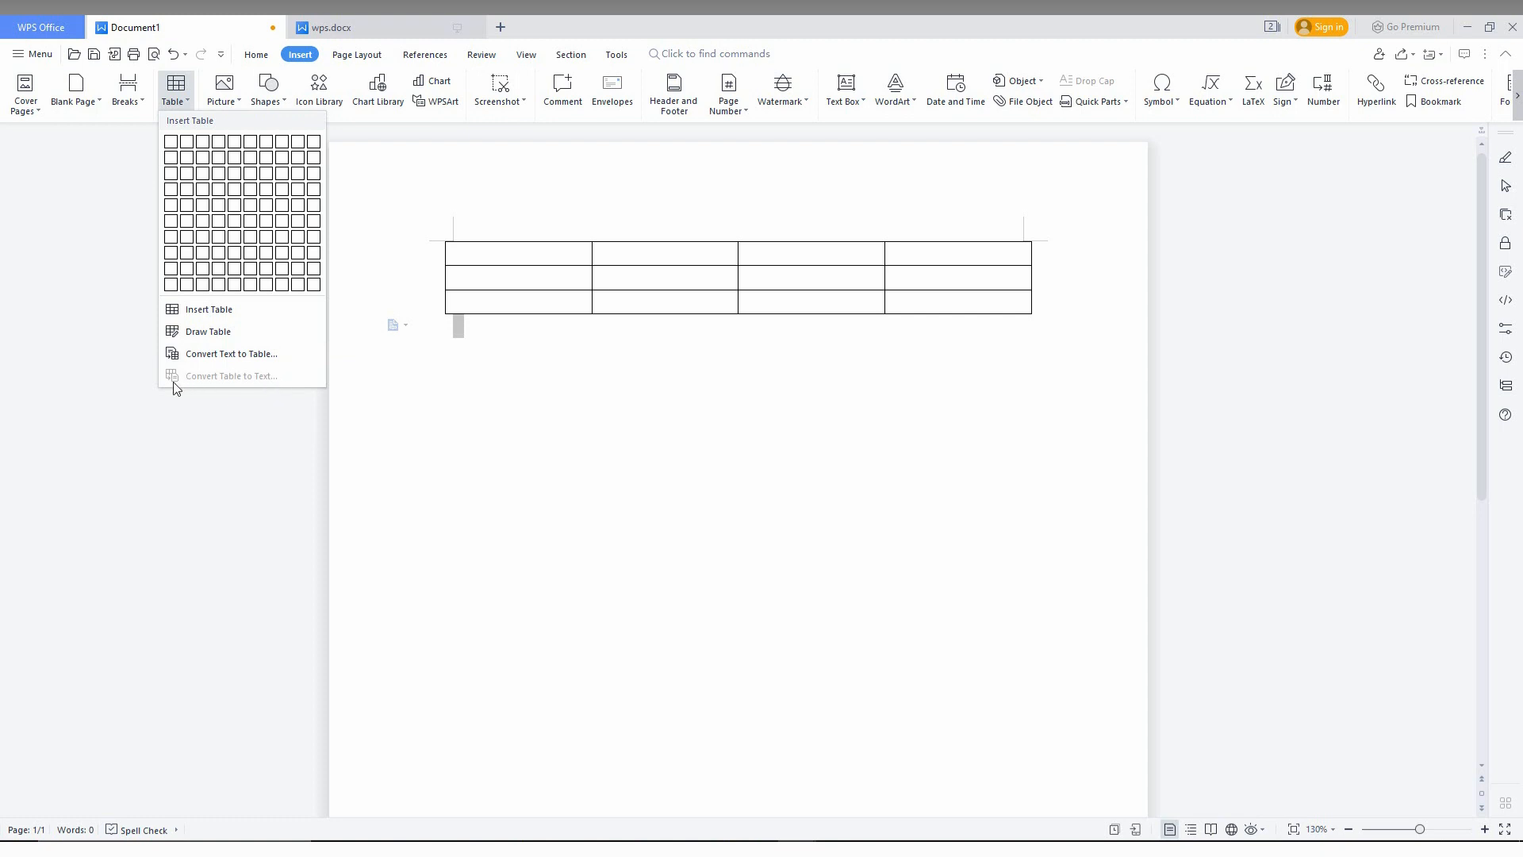
mouse_move(246, 363)
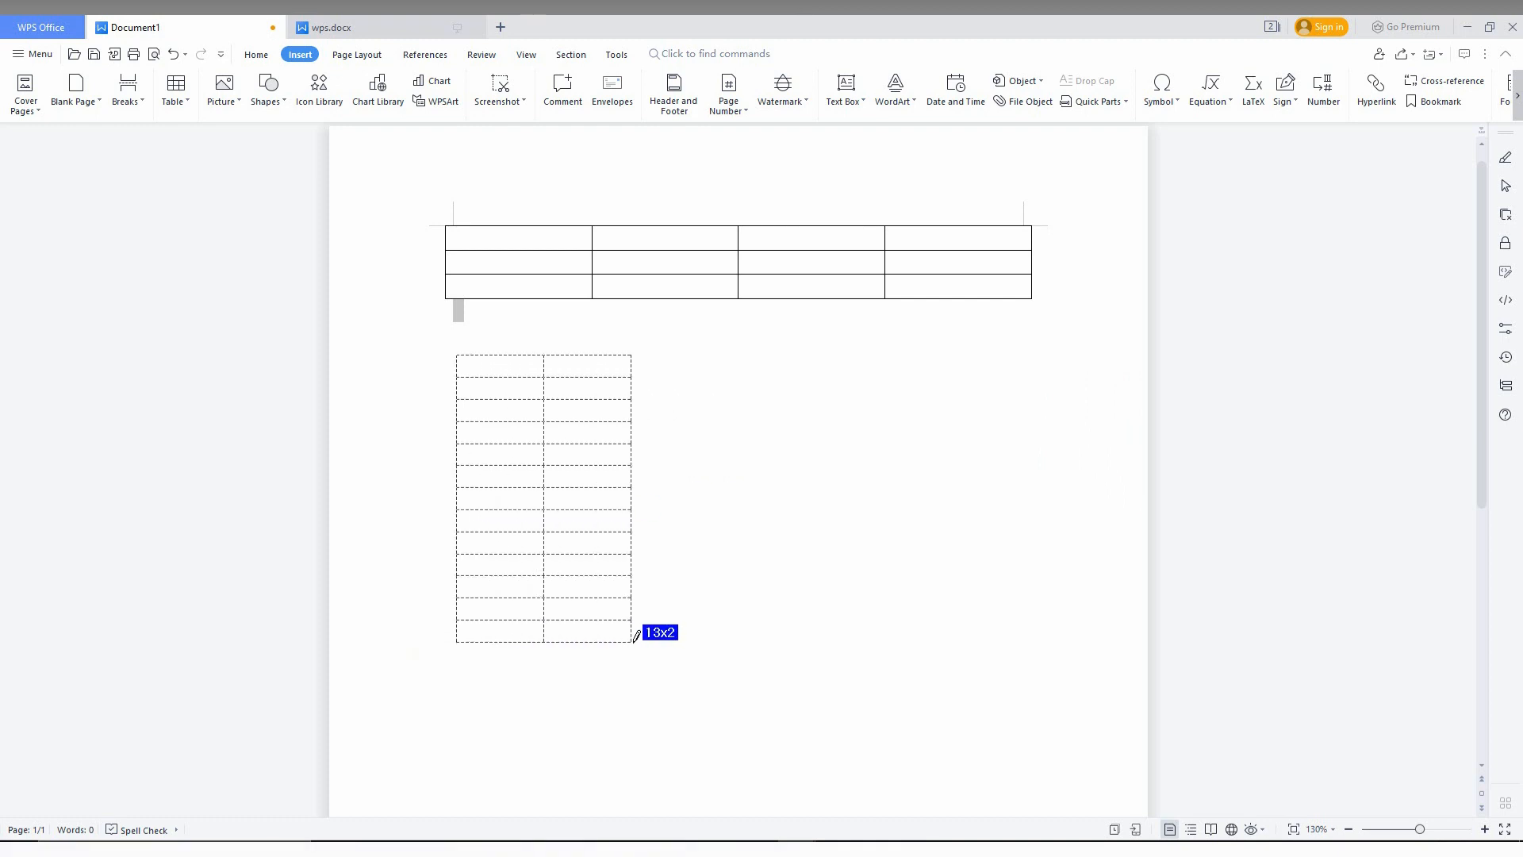
Step: Draw a 13-row, 2-column table beneath the existing table
click(631, 633)
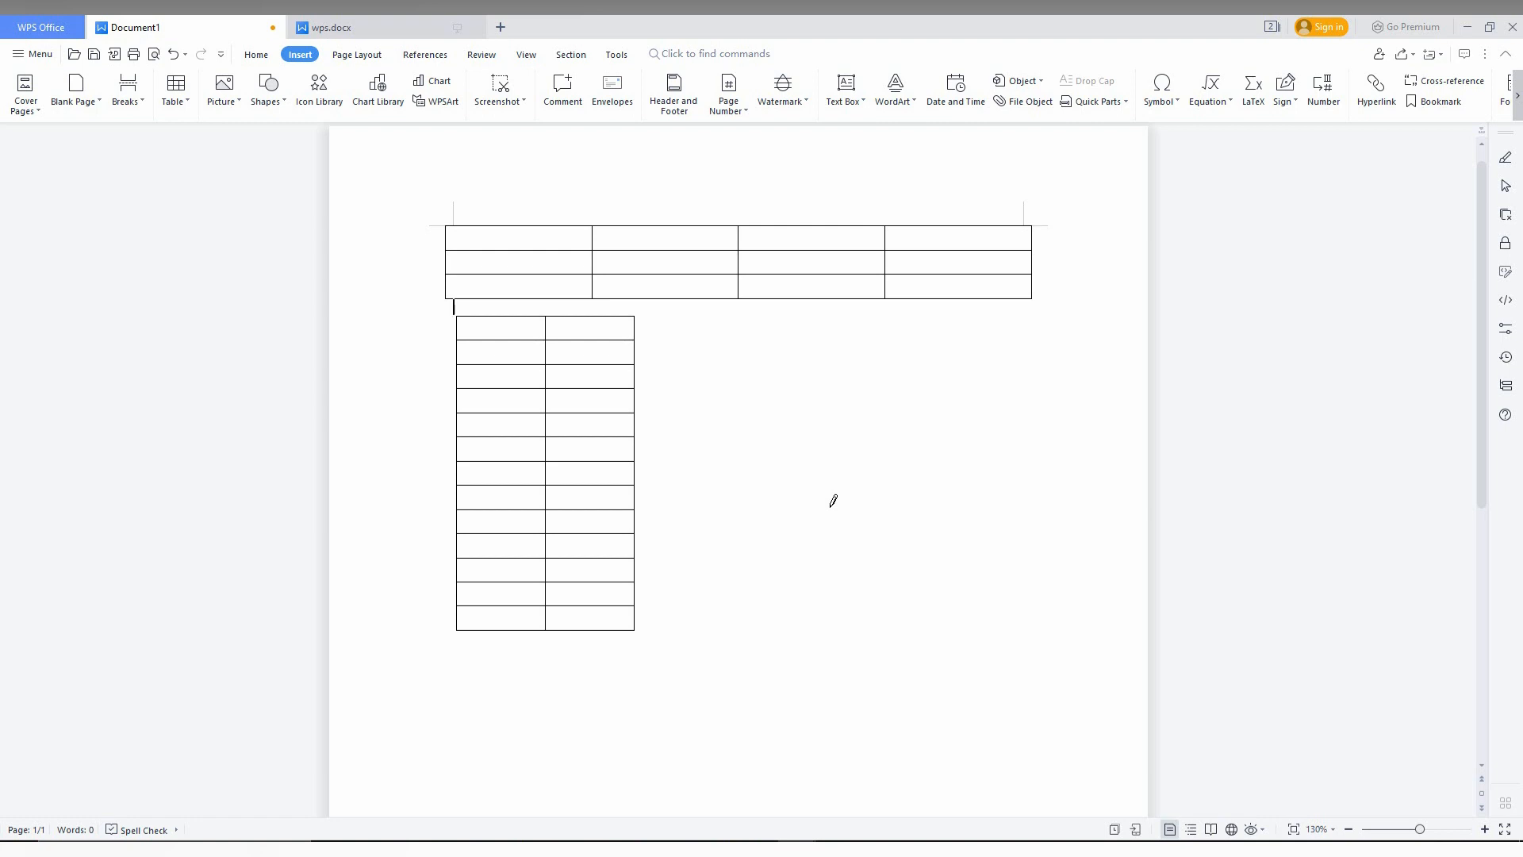
mouse_move(920, 308)
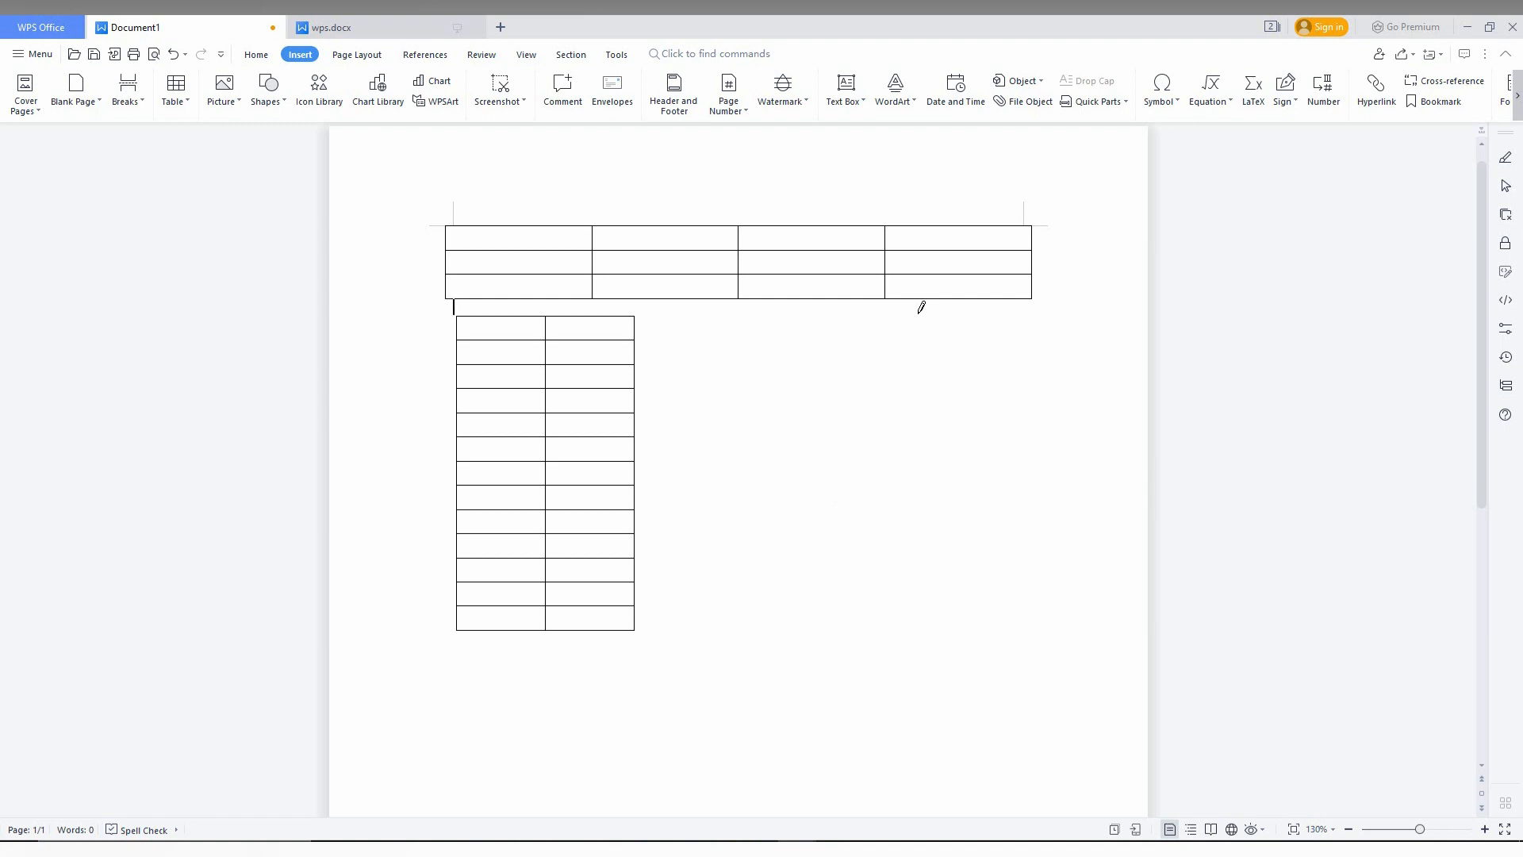